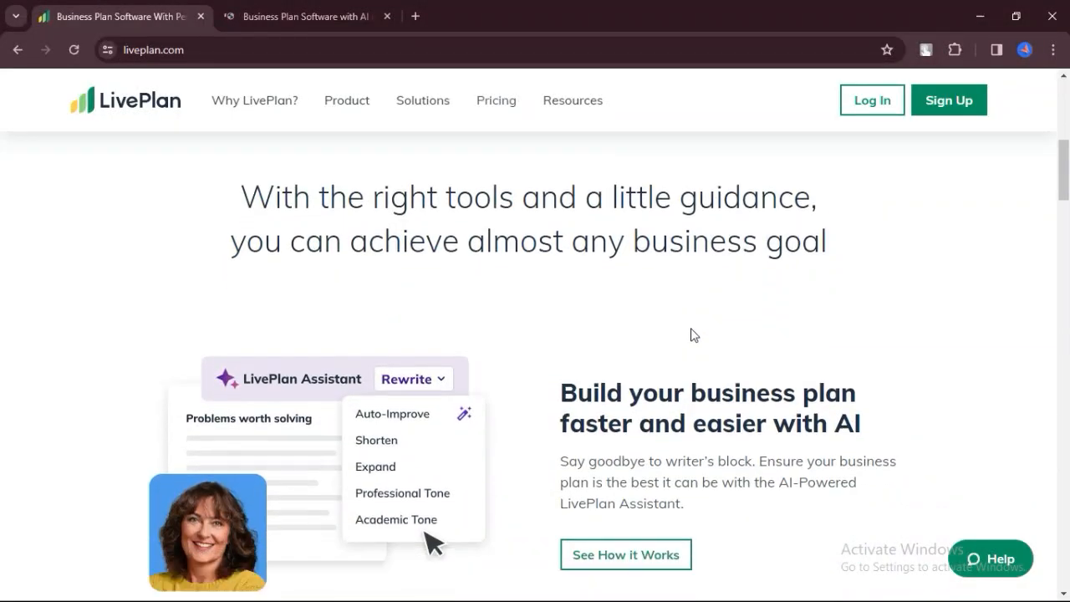
Scroll down through the current LivePlan page before heading to pricing
scroll(down, 3)
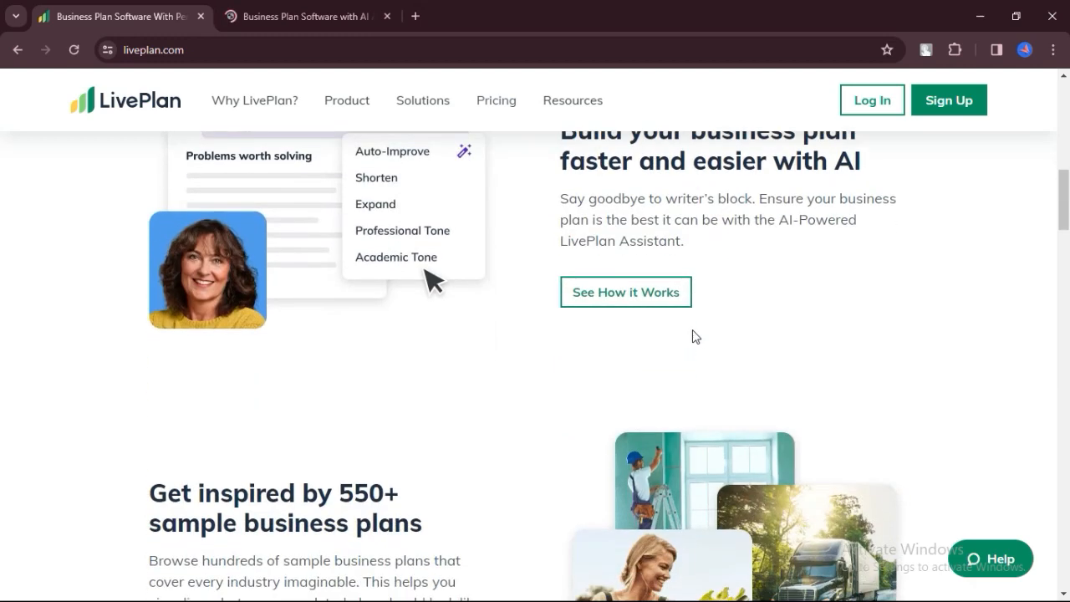
scroll(down, 3)
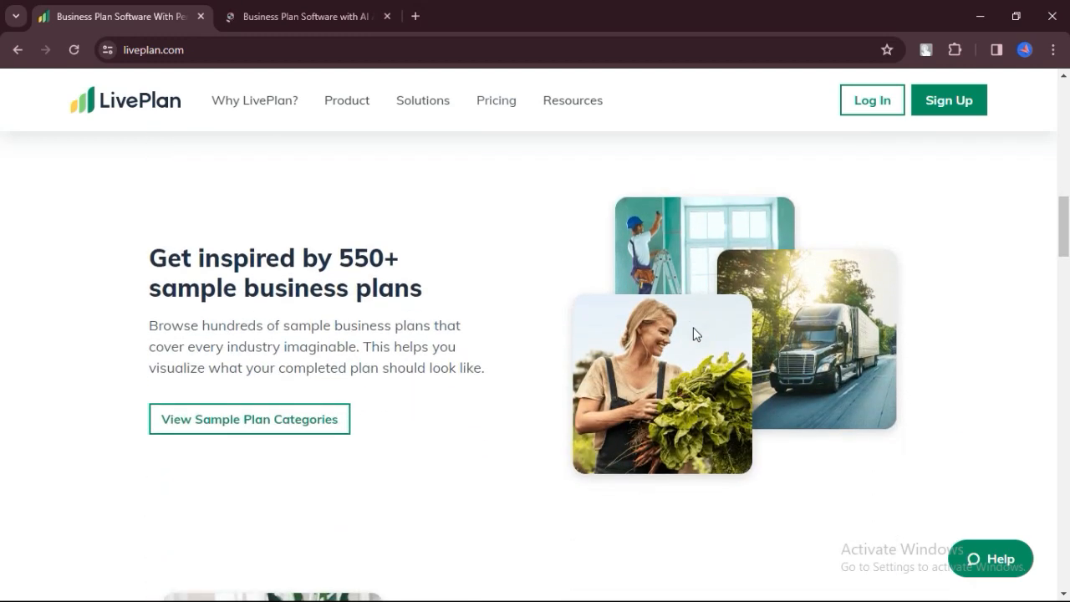
scroll(down, 3)
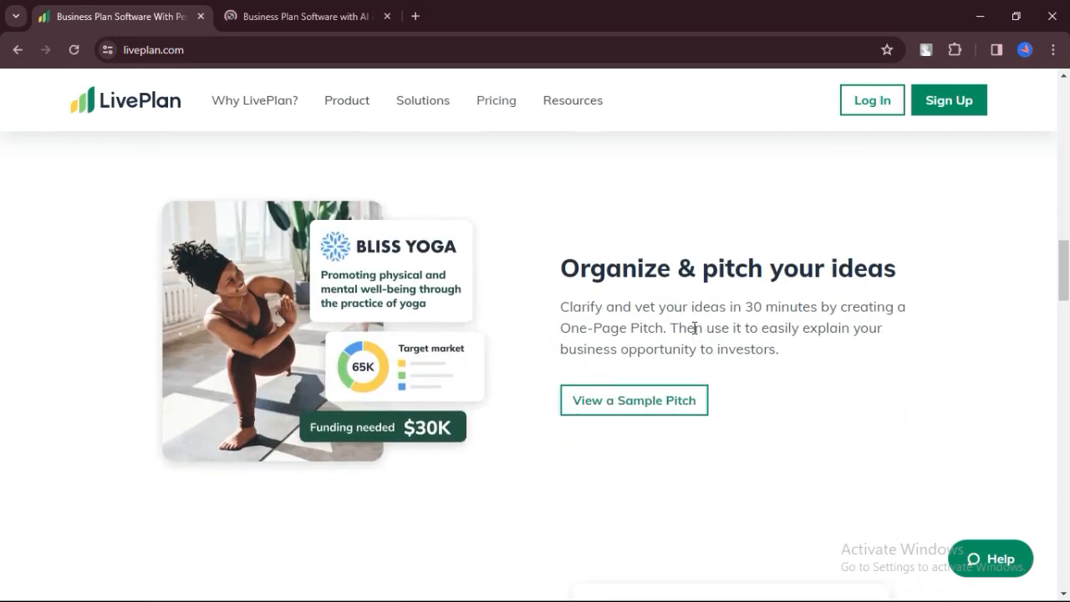
scroll(down, 3)
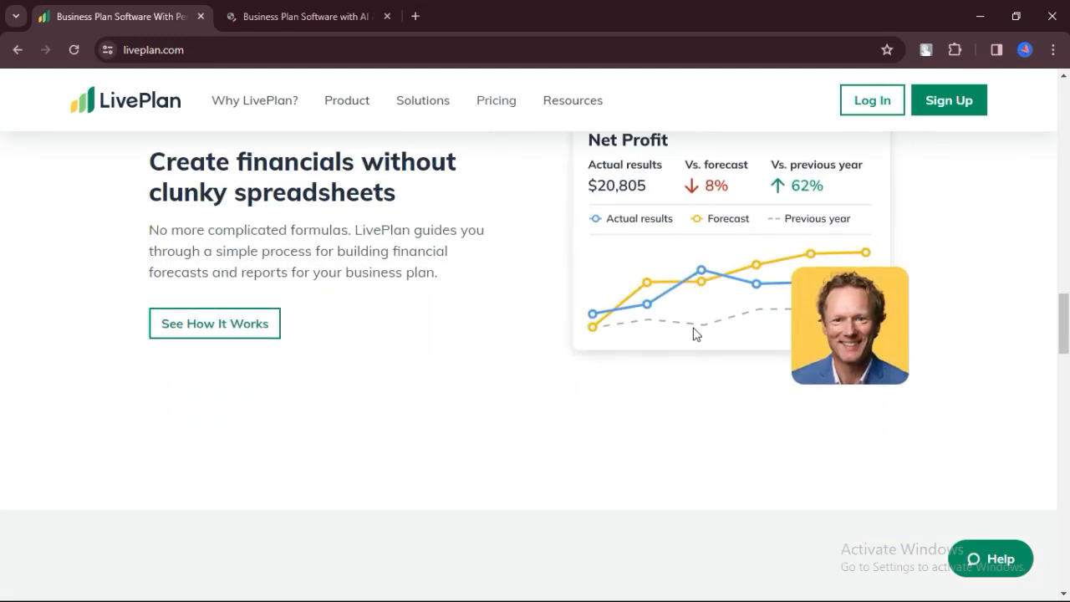
scroll(down, 3)
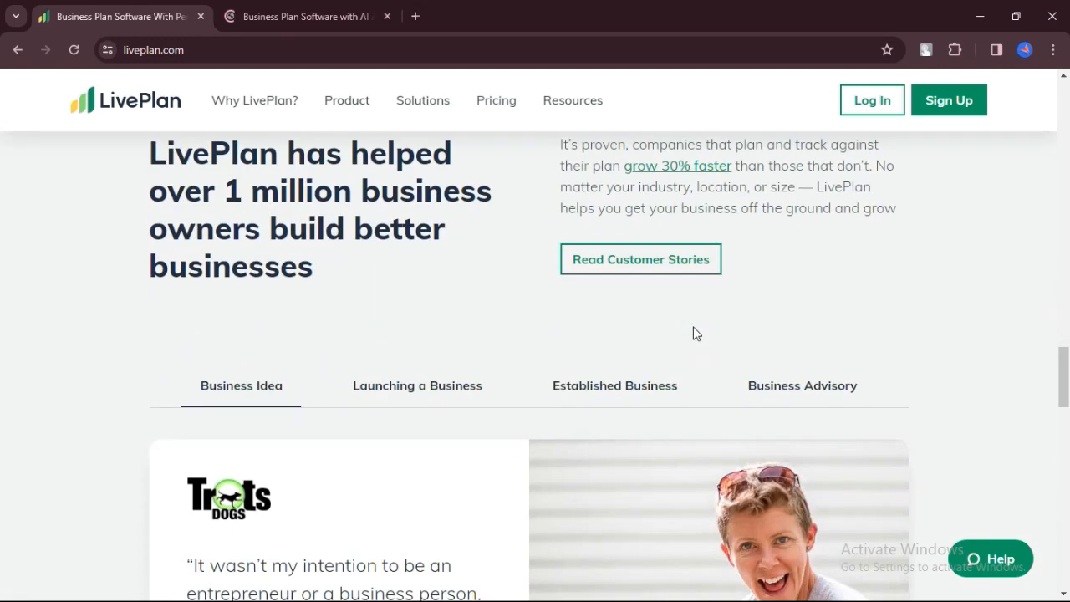
scroll(down, 3)
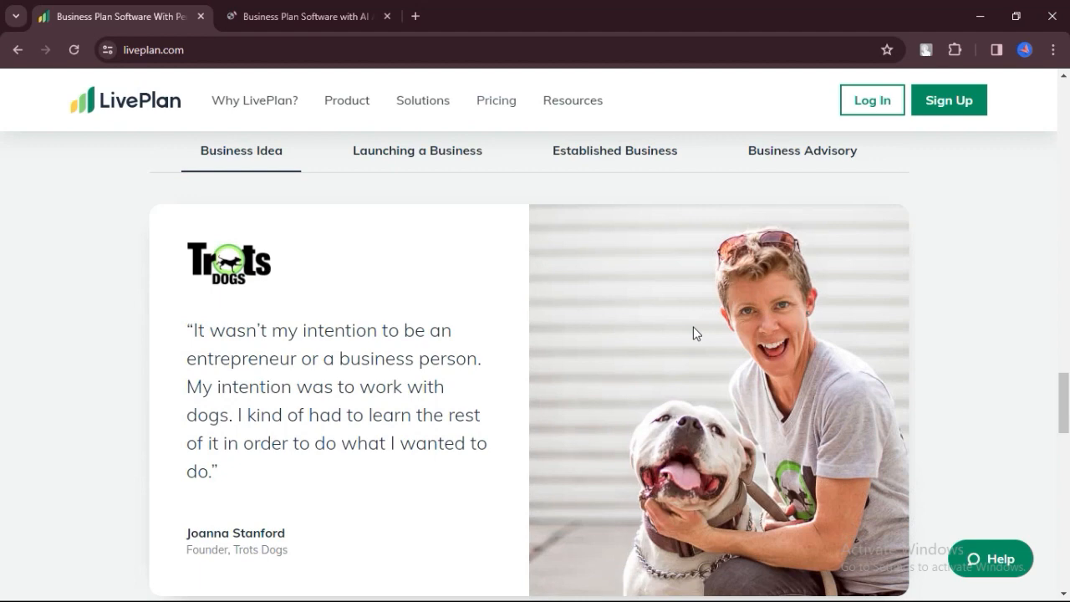
scroll(down, 3)
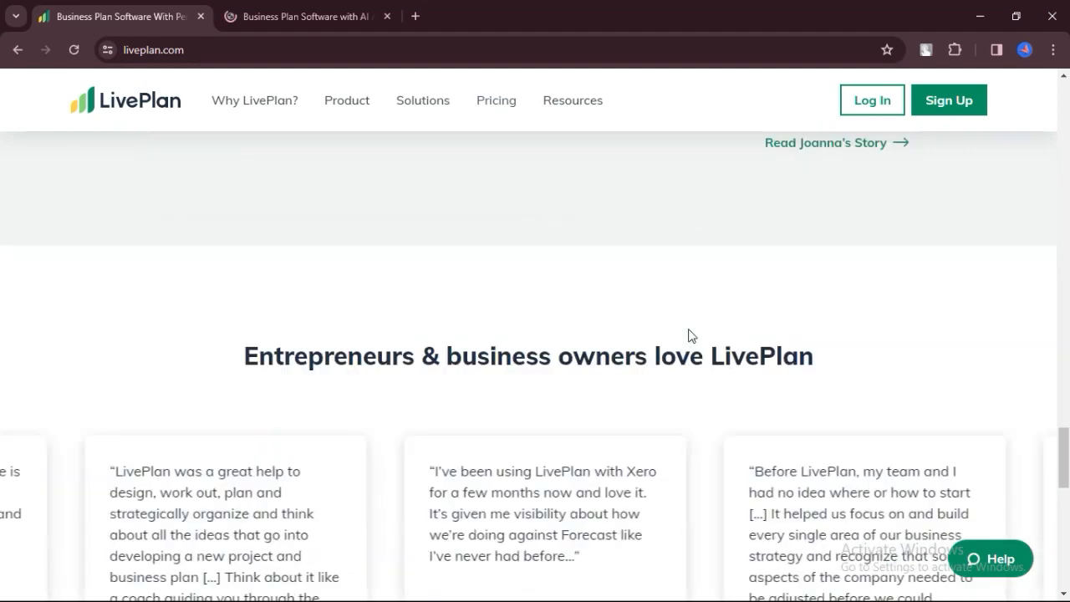
scroll(down, 3)
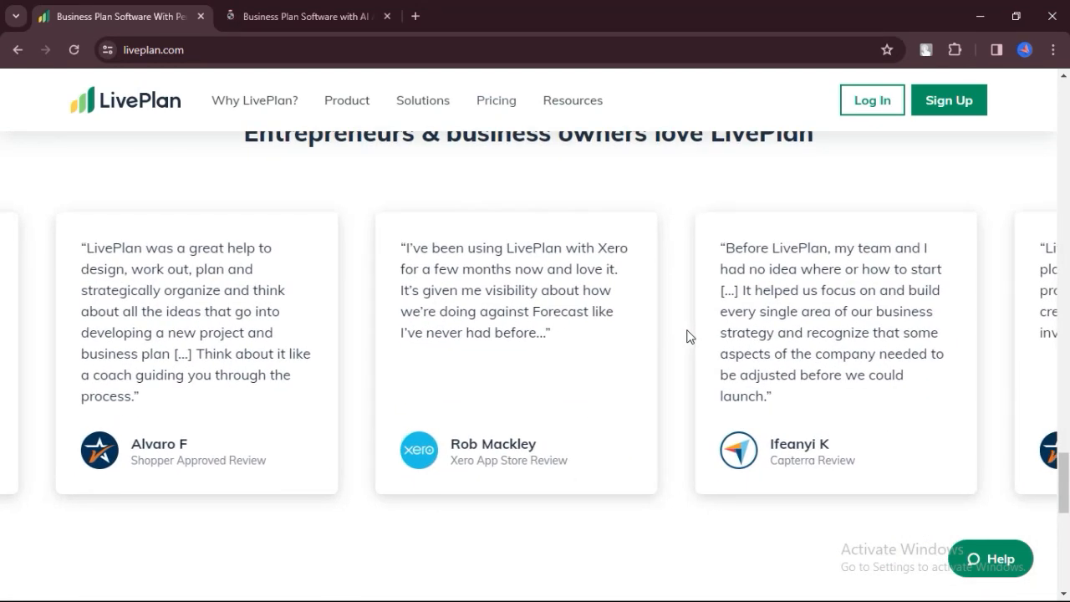
scroll(down, 3)
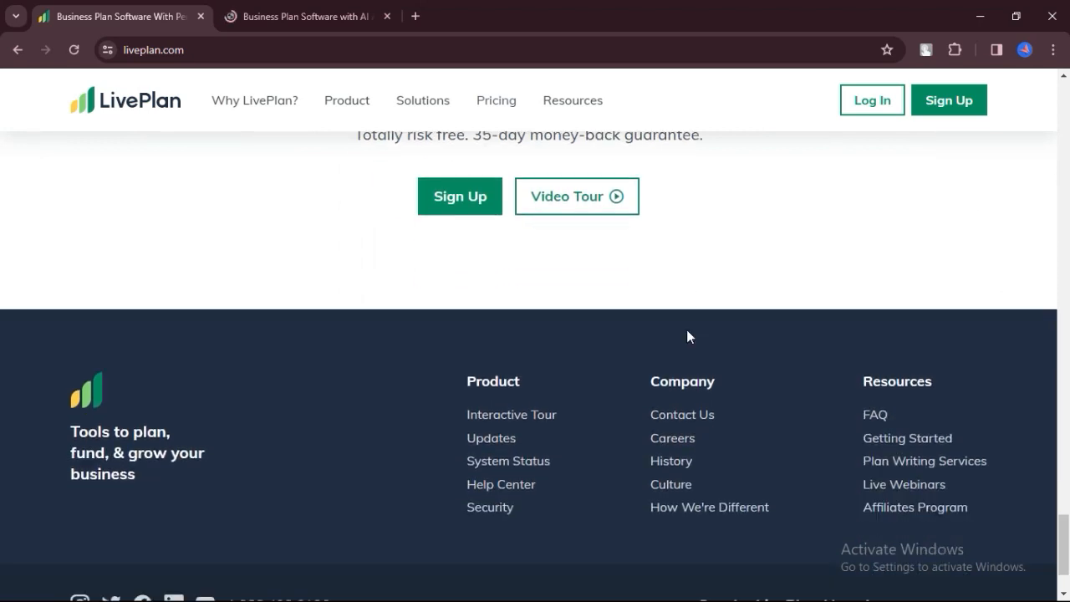
Go to LivePlan Pricing and scroll through the Standard versus Premium Compare Features table
click(495, 100)
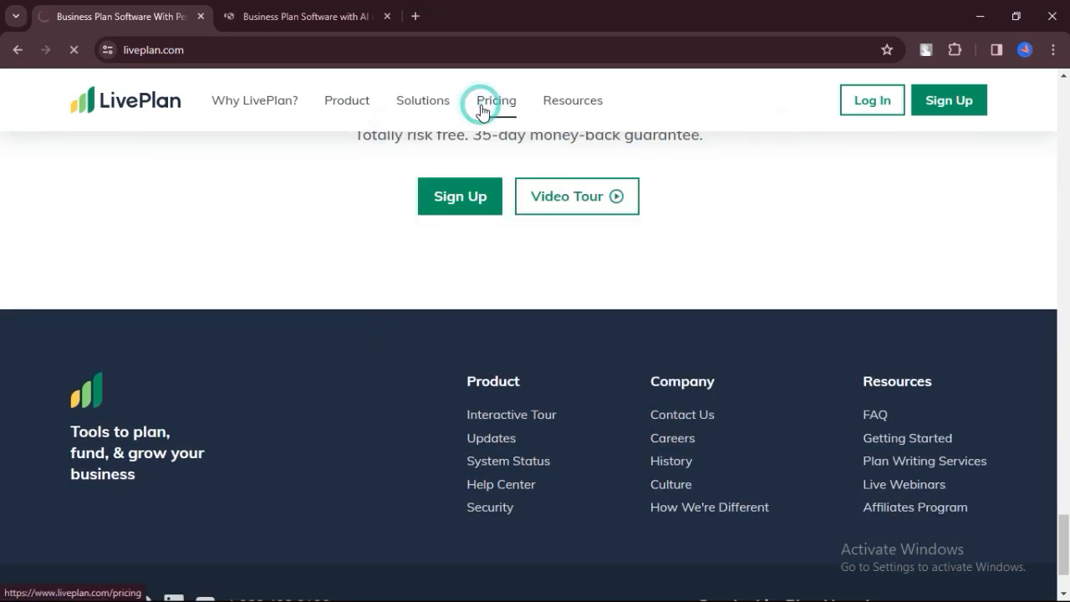
click(495, 101)
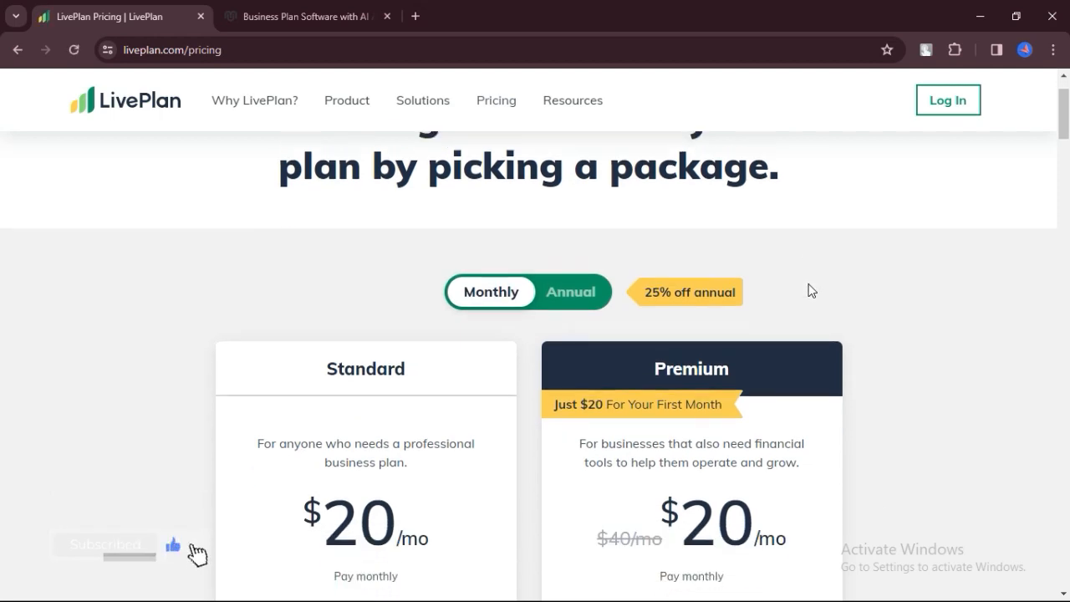
scroll(down, 3)
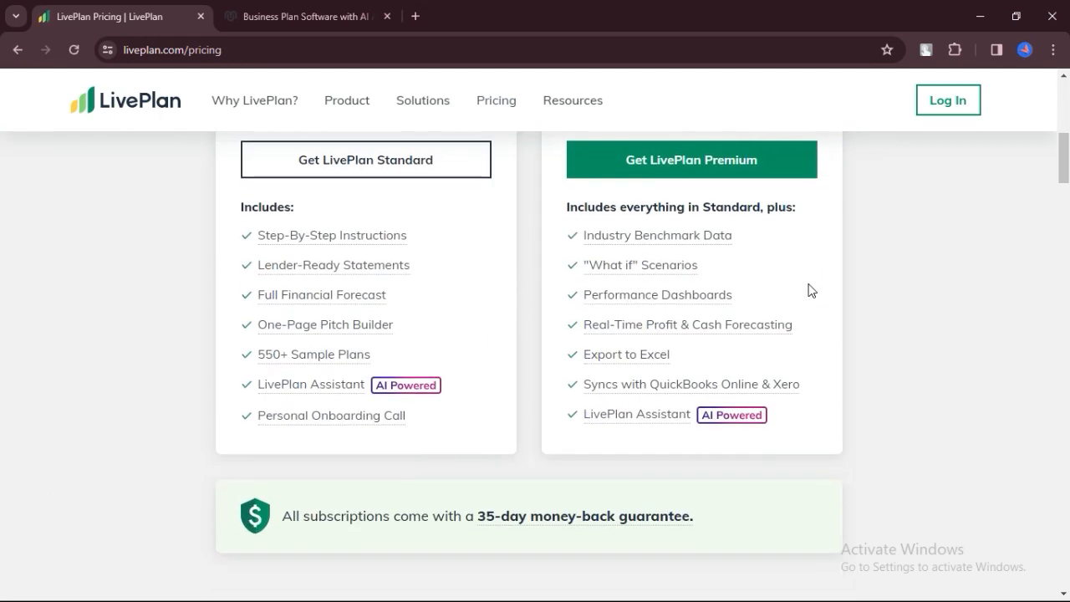
scroll(down, 3)
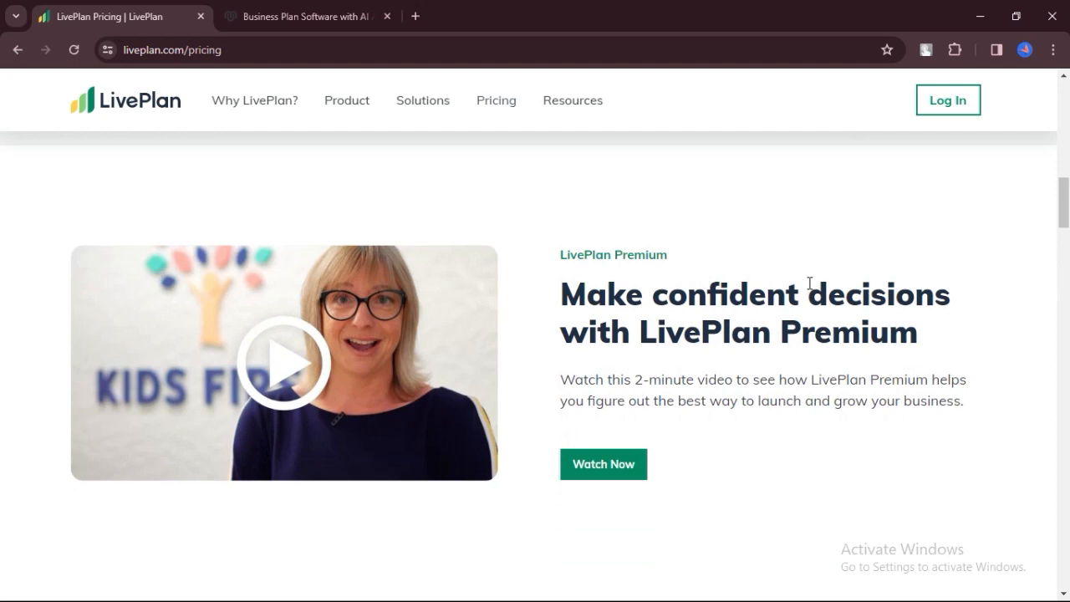
scroll(down, 3)
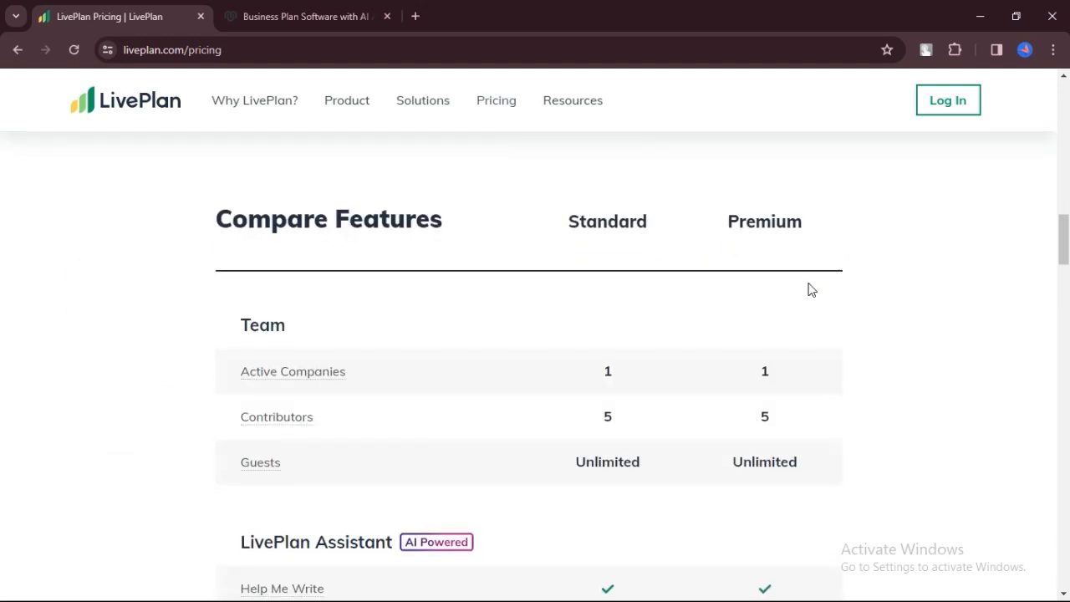
scroll(down, 3)
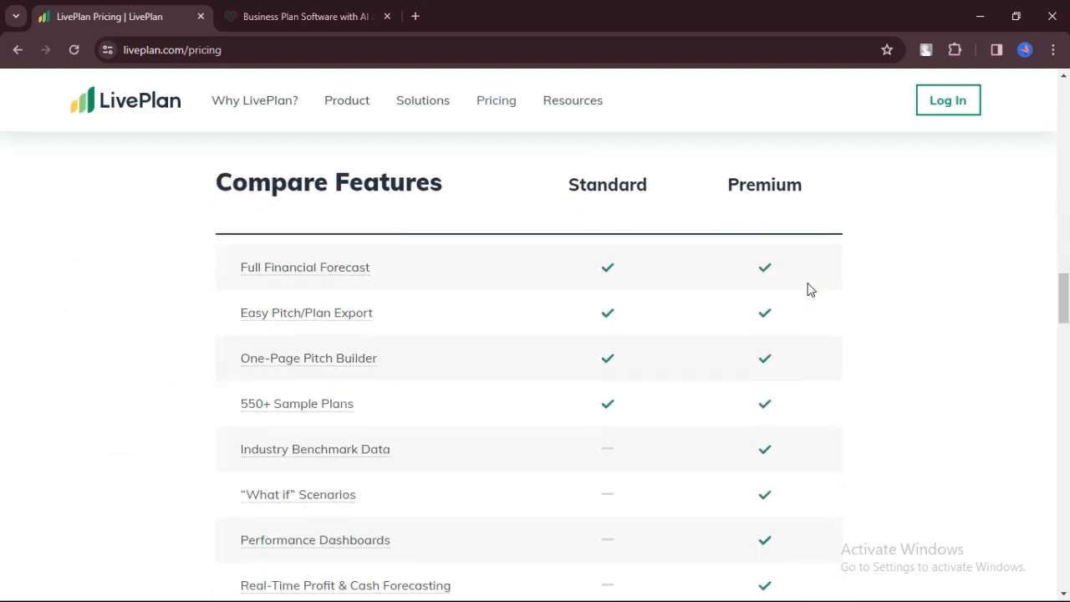
scroll(down, 3)
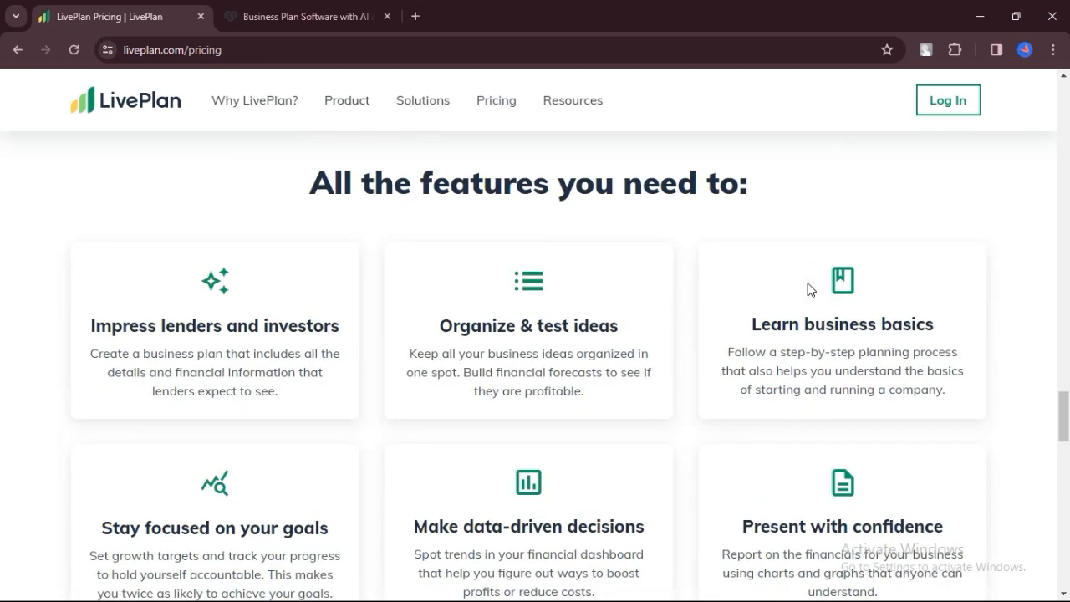
scroll(down, 3)
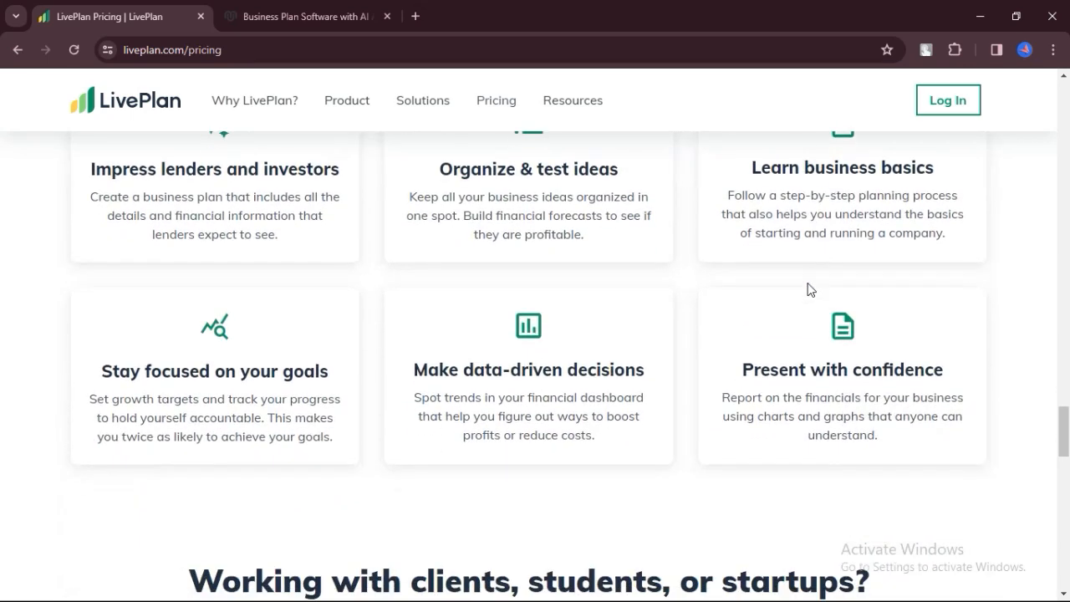
scroll(down, 3)
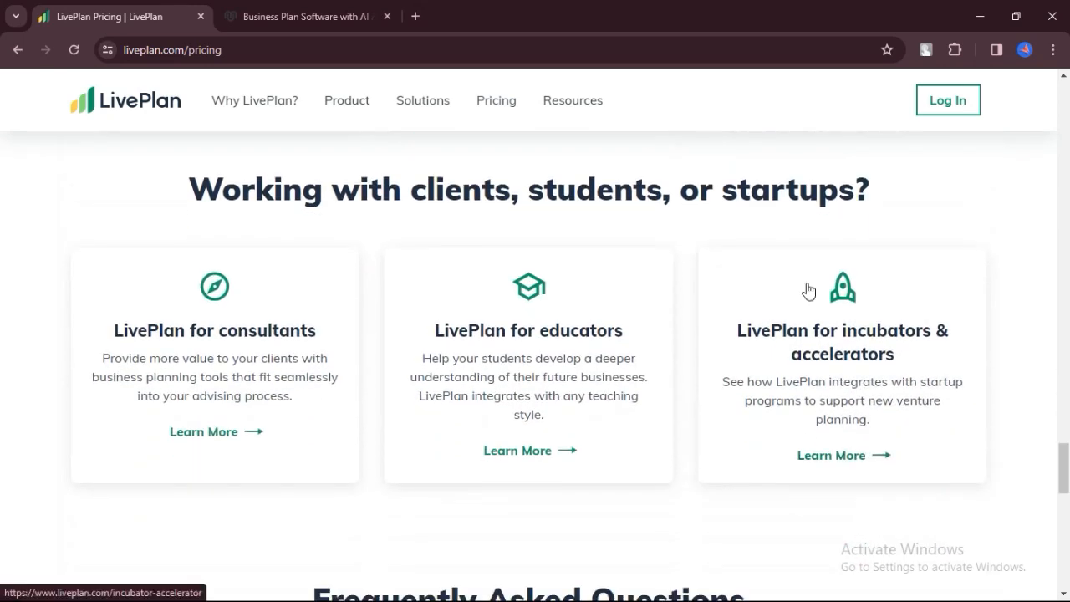
scroll(down, 3)
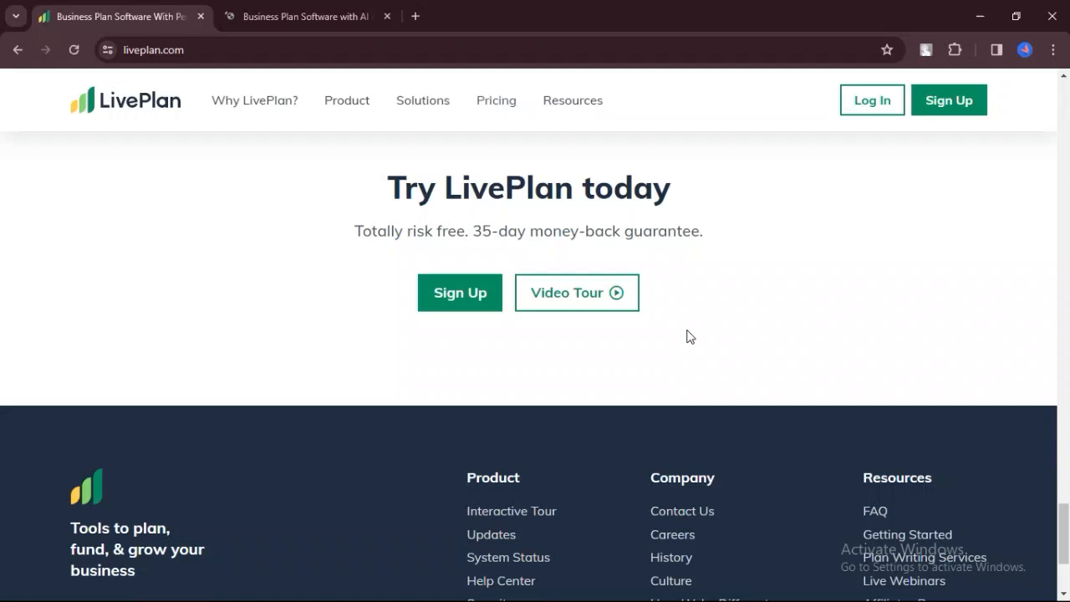
Reload the LivePlan pricing page from the nav bar and scroll back up to the plans
click(495, 101)
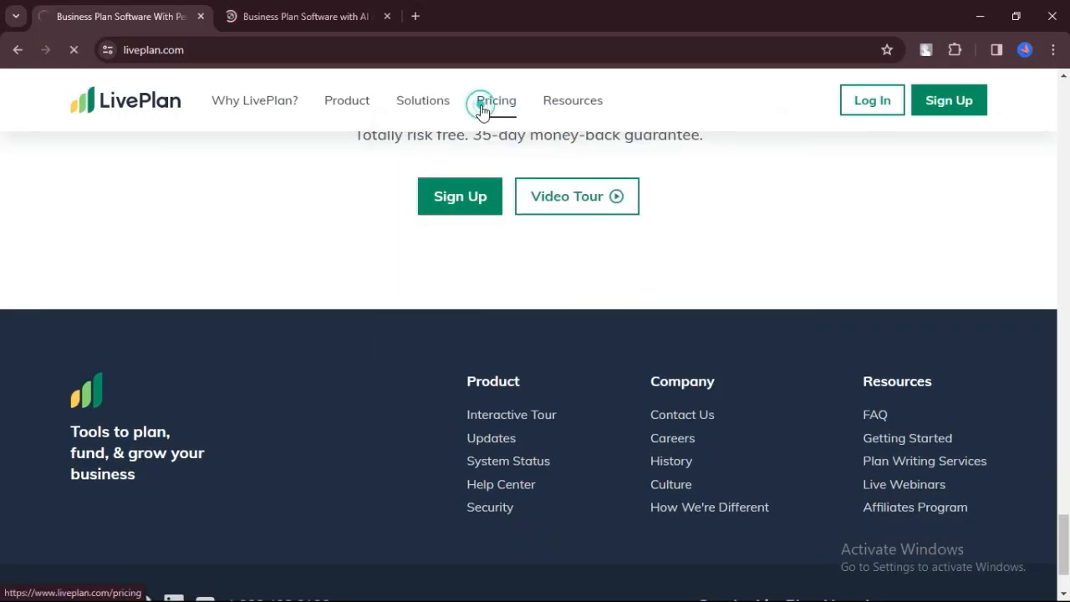
click(495, 101)
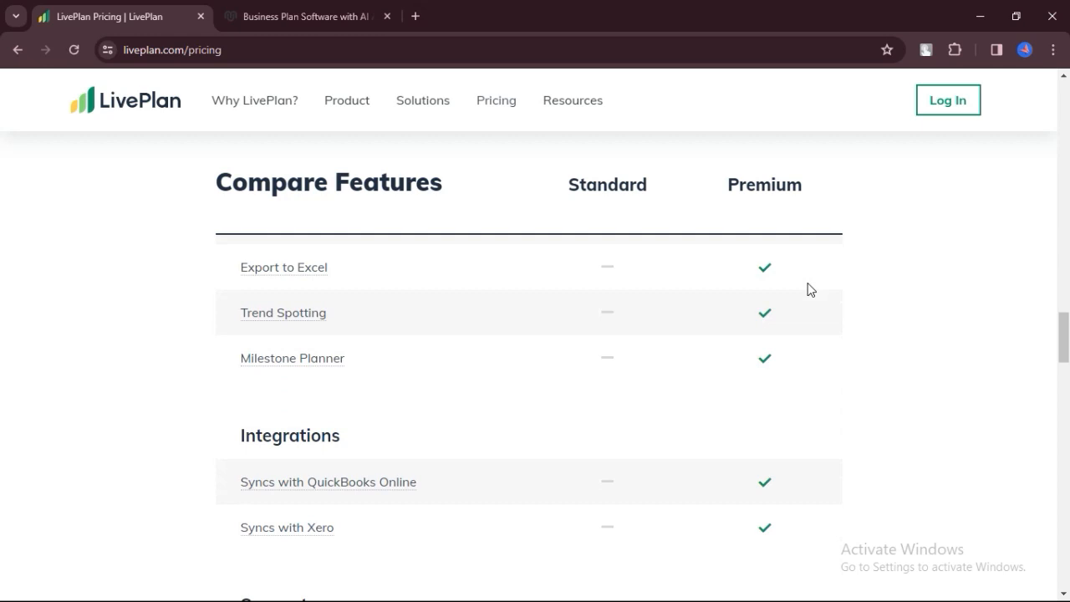
scroll(up, 3)
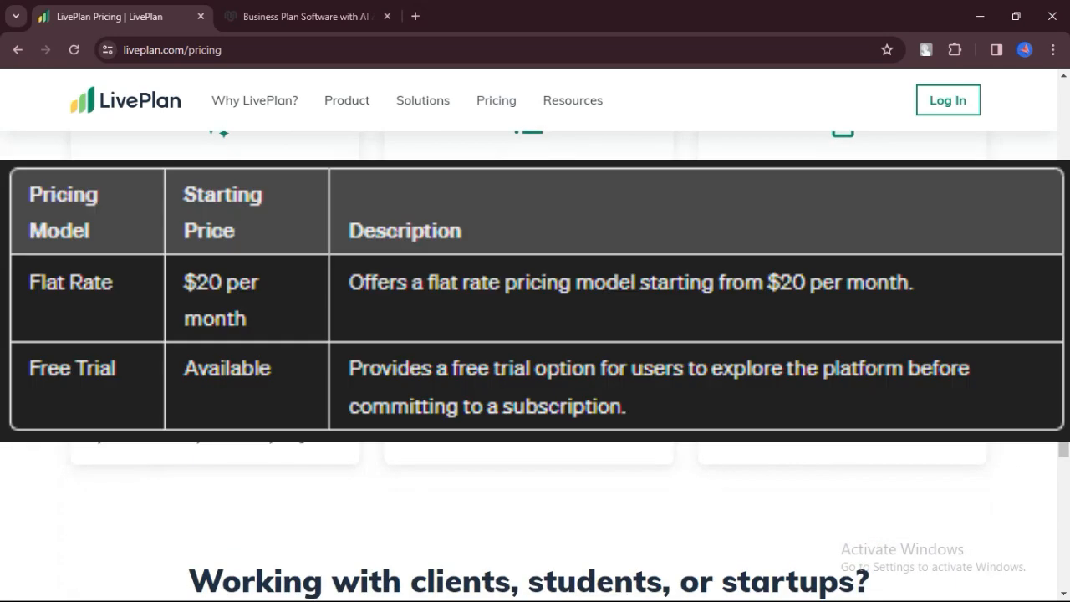
Scroll through the LivePlan pricing FAQ to the footer, then switch to the Upmetrics tab
scroll(down, 3)
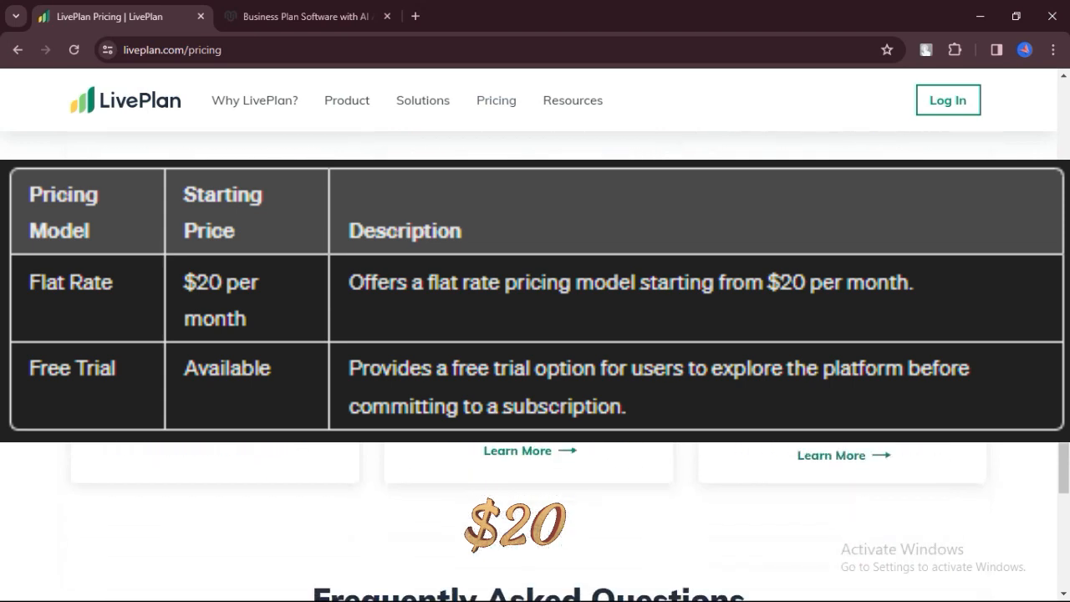
scroll(down, 3)
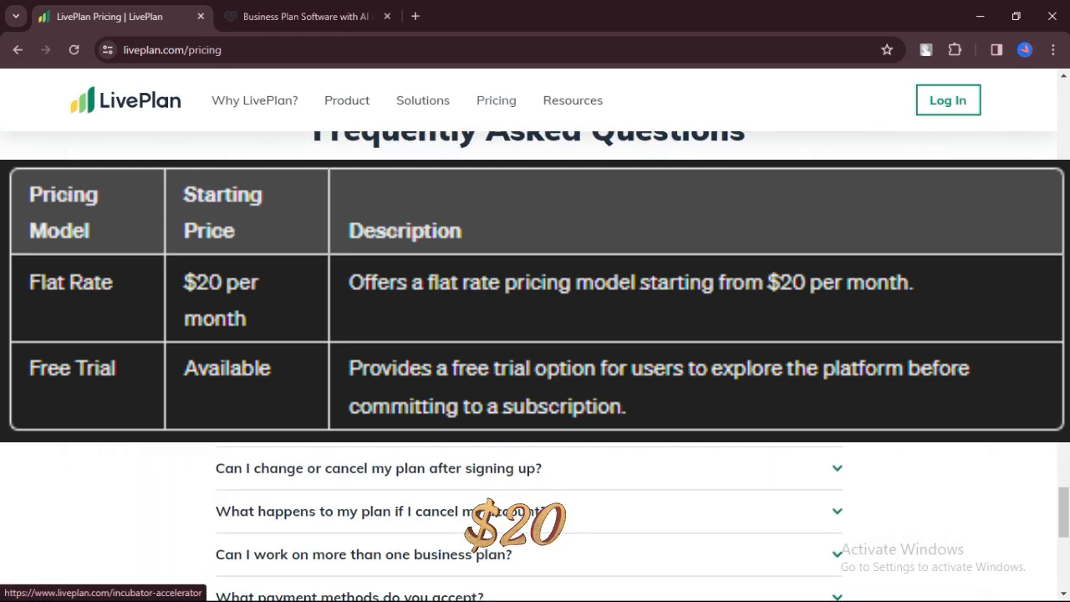
scroll(down, 3)
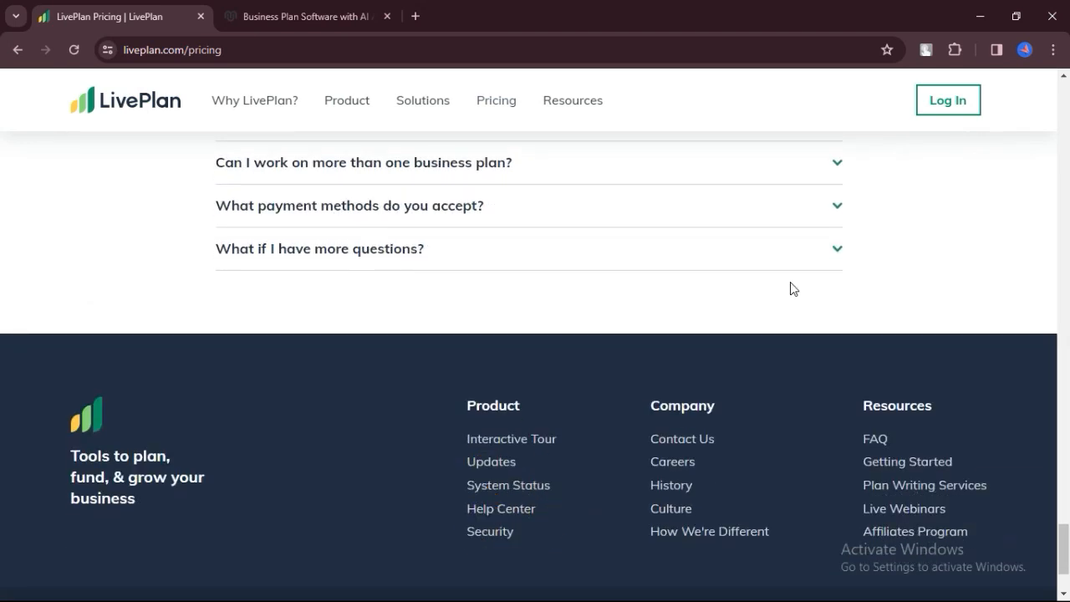
click(305, 17)
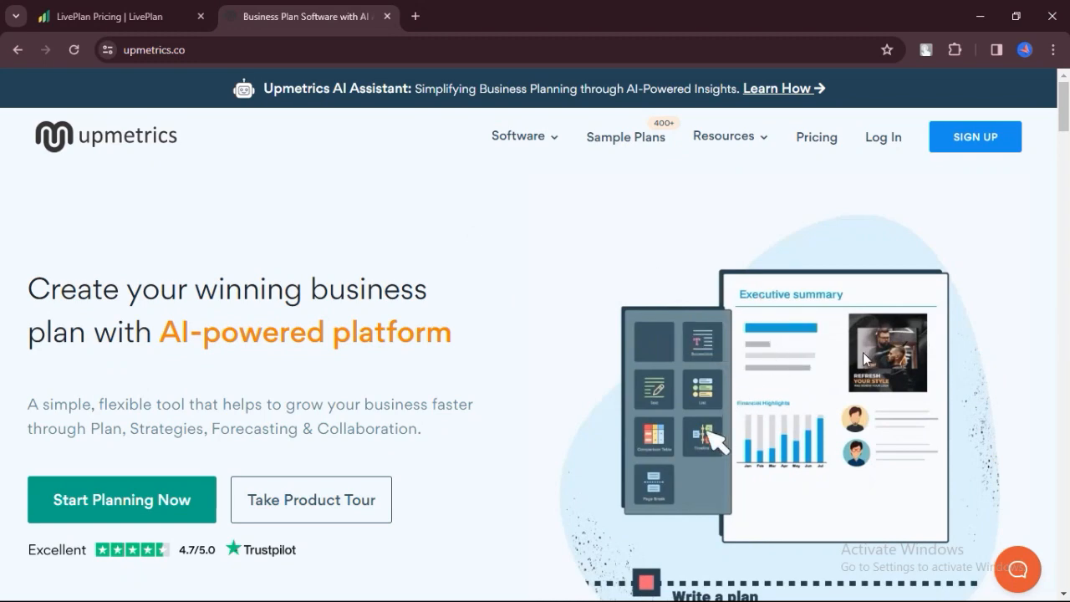
scroll(down, 3)
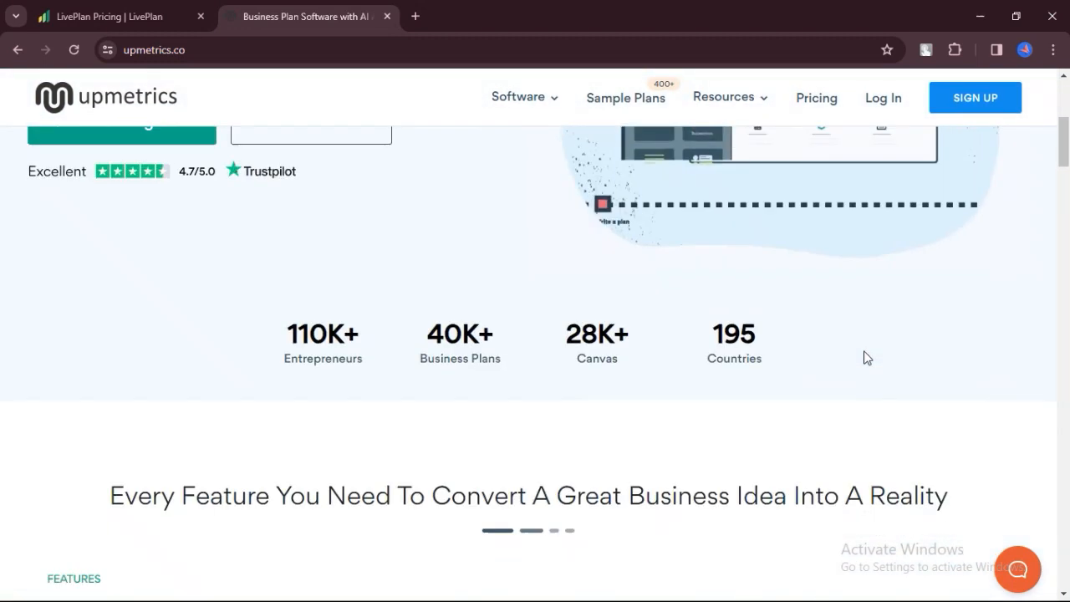
scroll(down, 3)
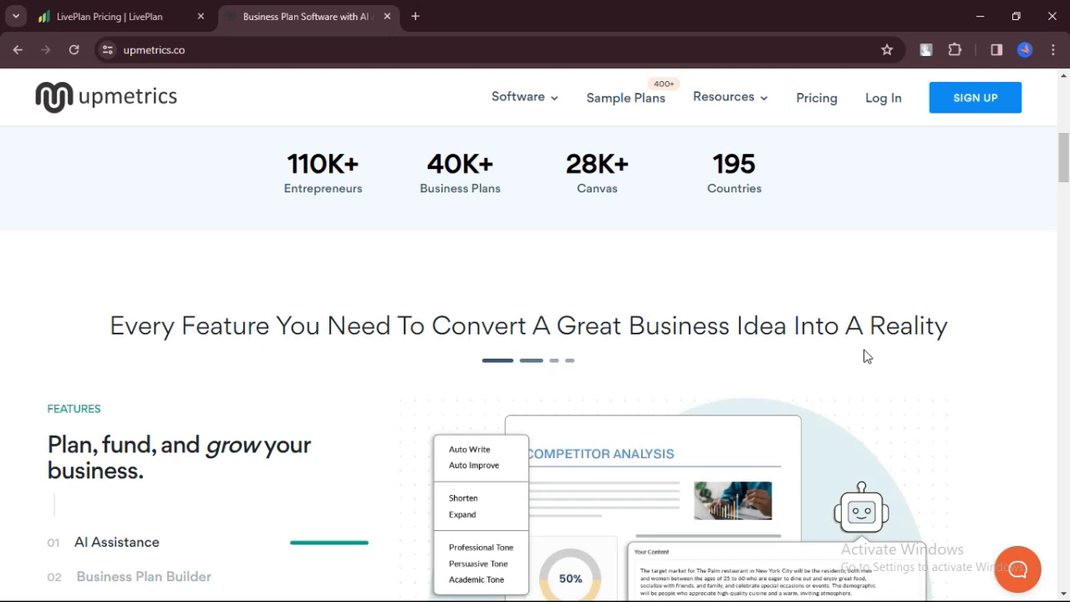
scroll(down, 3)
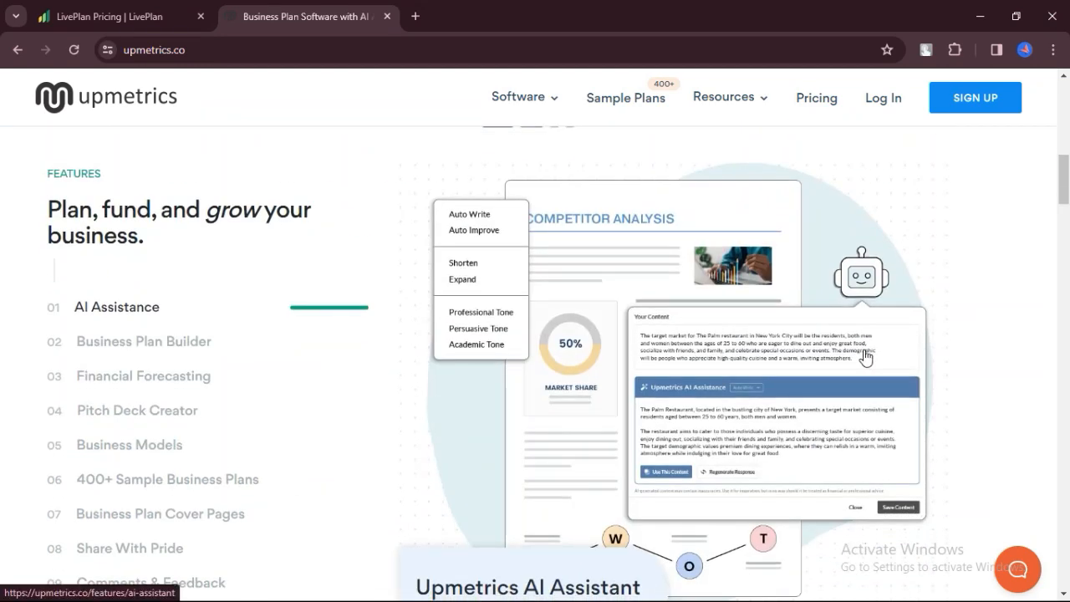
scroll(down, 3)
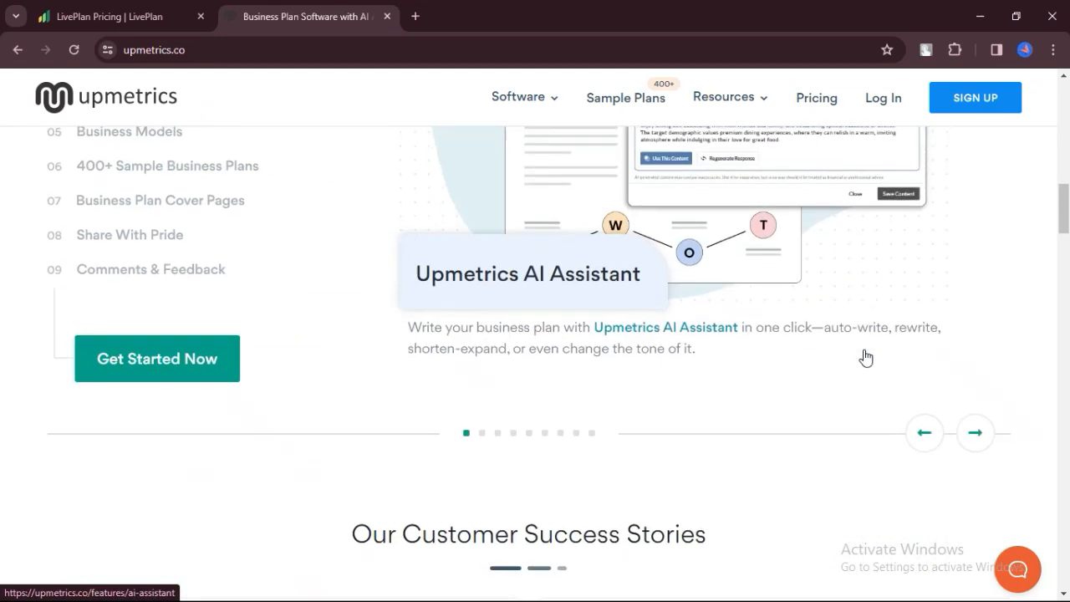
scroll(down, 3)
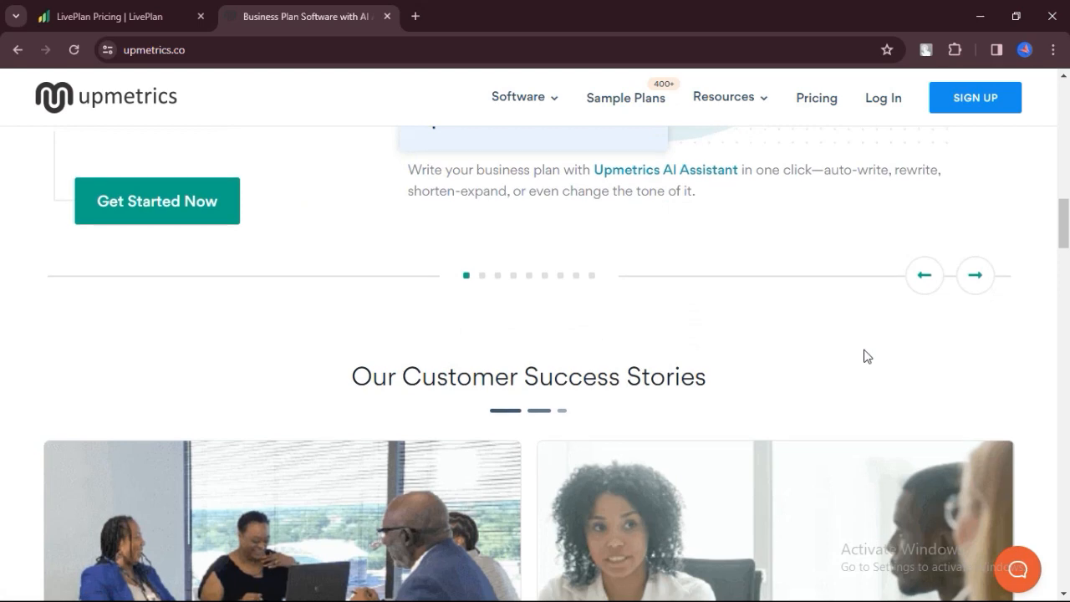
scroll(down, 3)
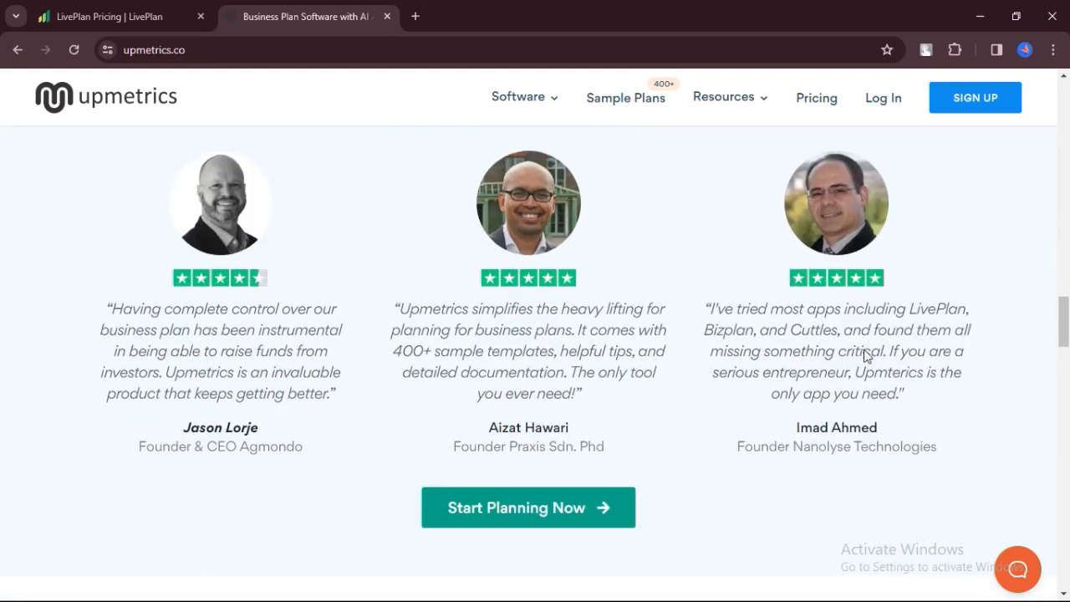
scroll(down, 3)
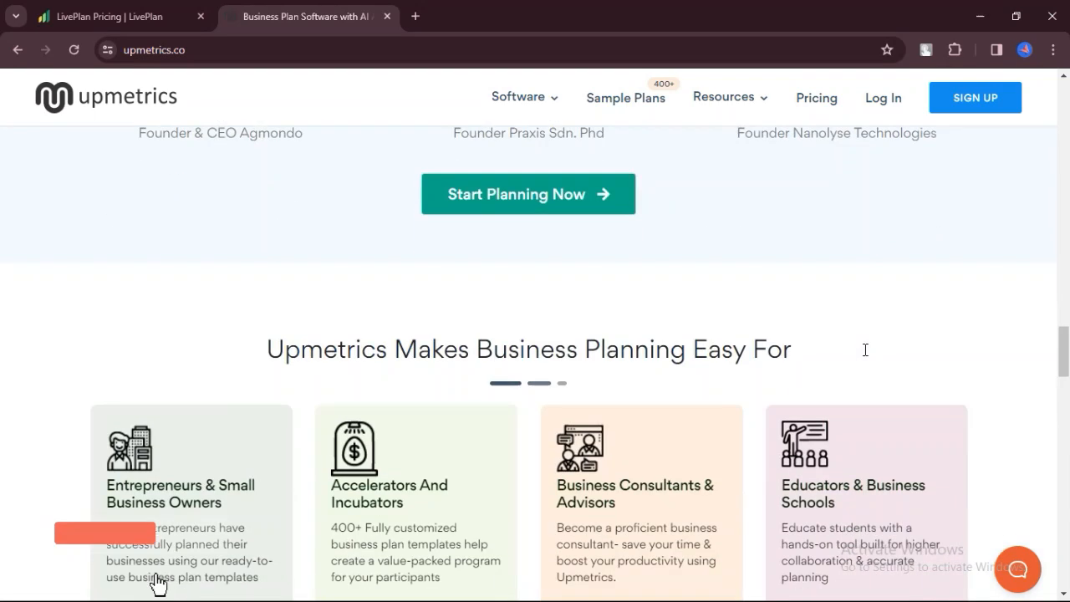
scroll(down, 3)
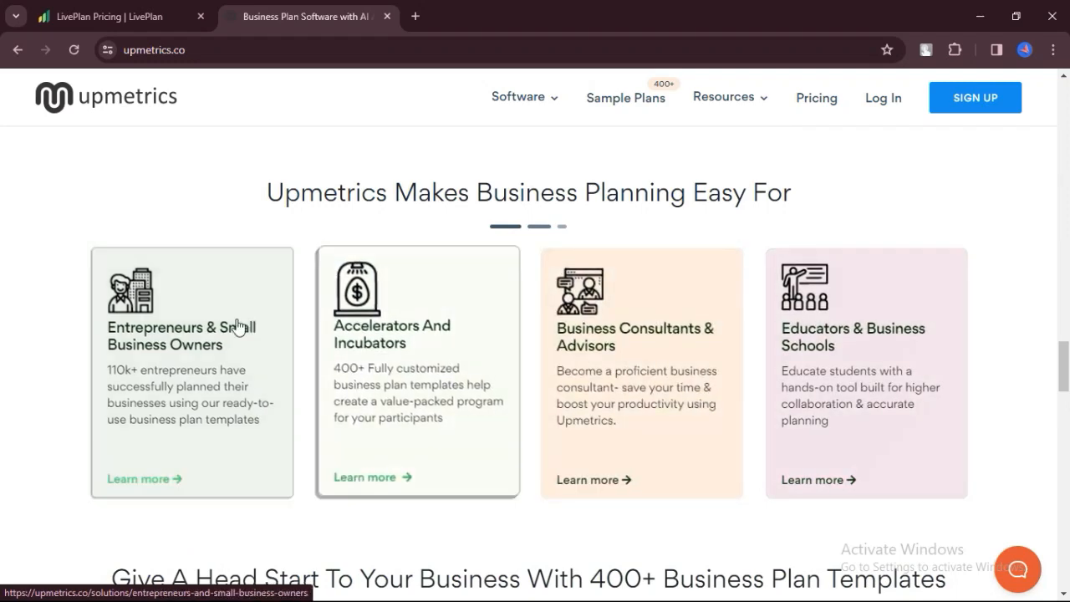
scroll(down, 3)
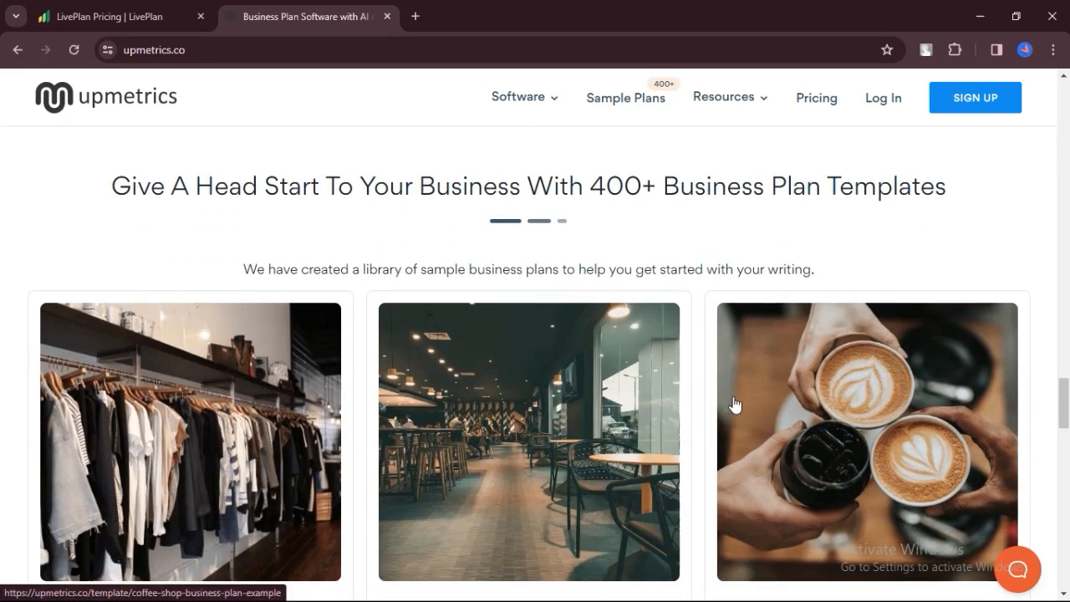
scroll(down, 3)
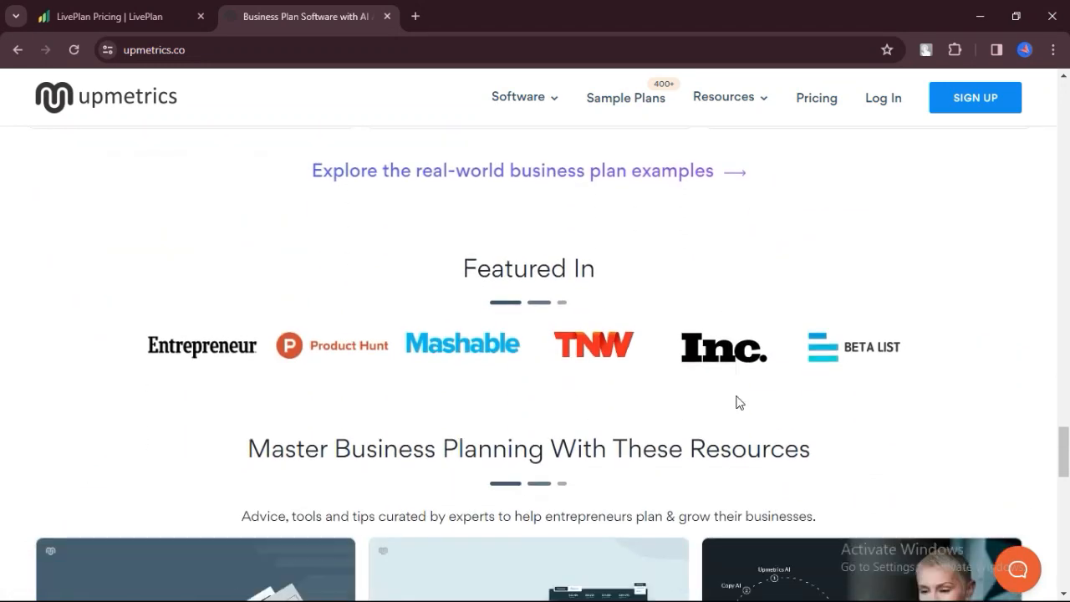
scroll(down, 3)
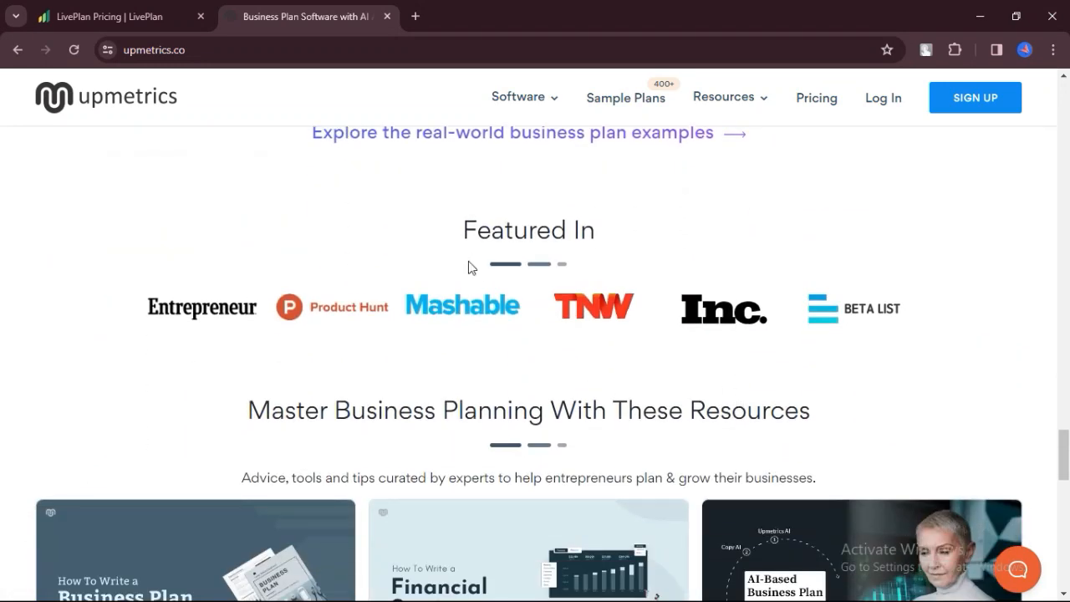
scroll(down, 3)
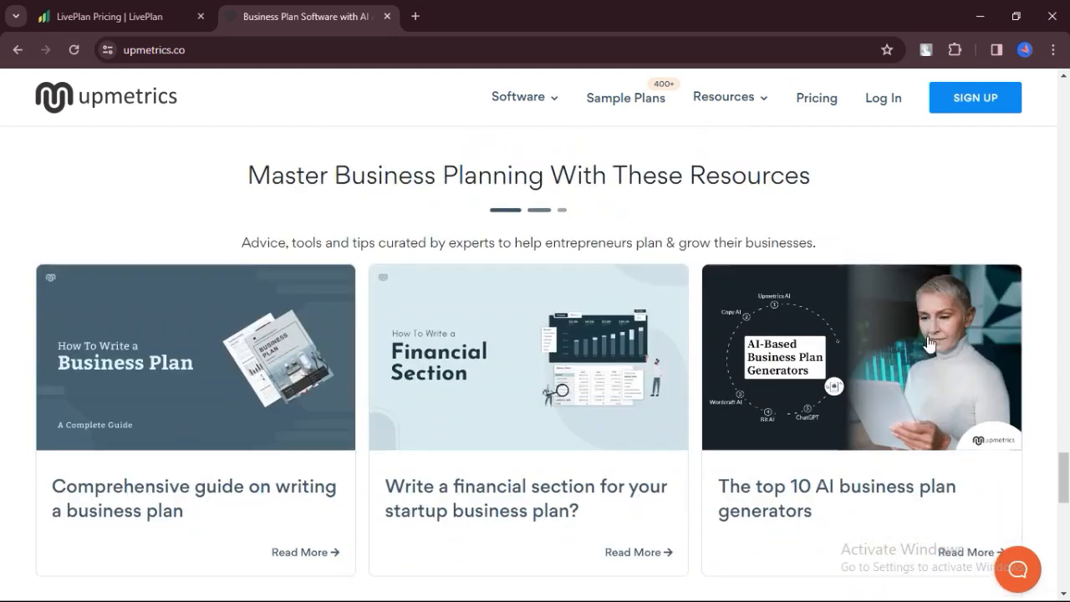
scroll(down, 3)
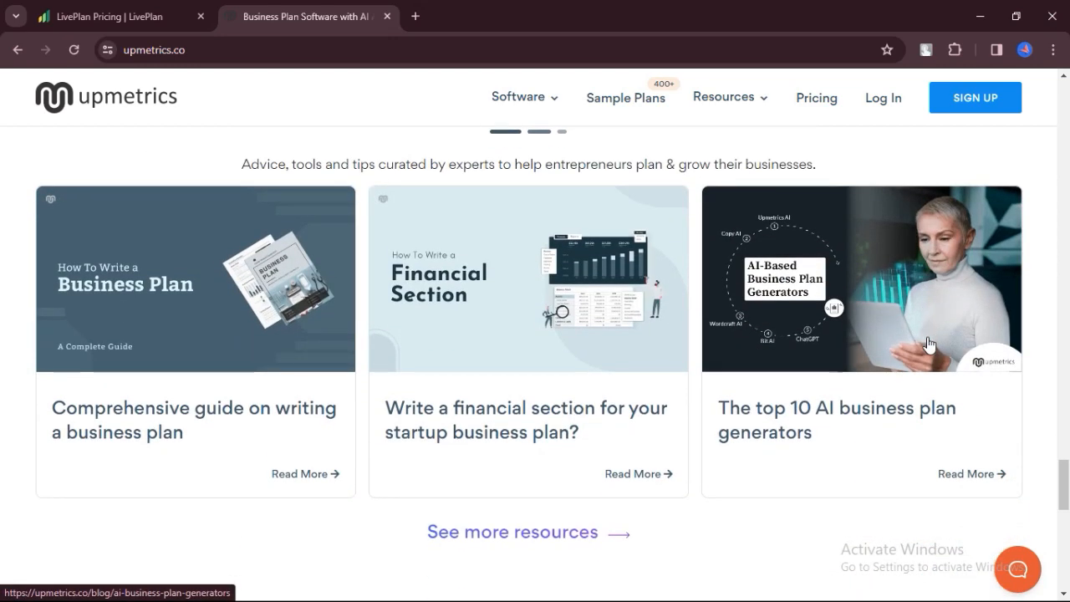
mouse_move(733, 376)
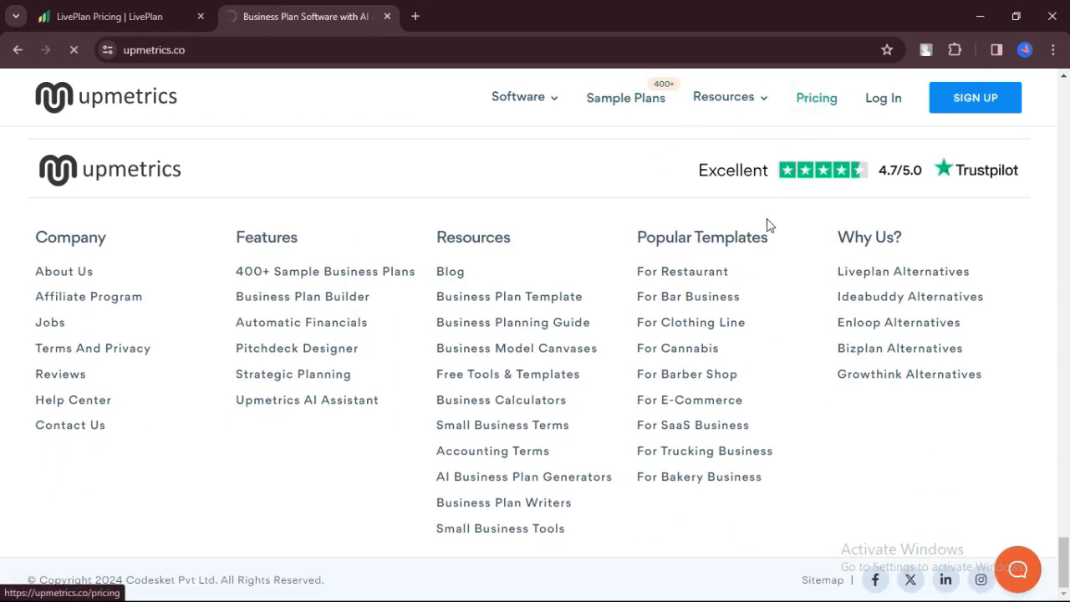
Go to Upmetrics Pricing and scroll past Starter/Premium tiers, Trustpilot reviews and the feature grid
click(815, 97)
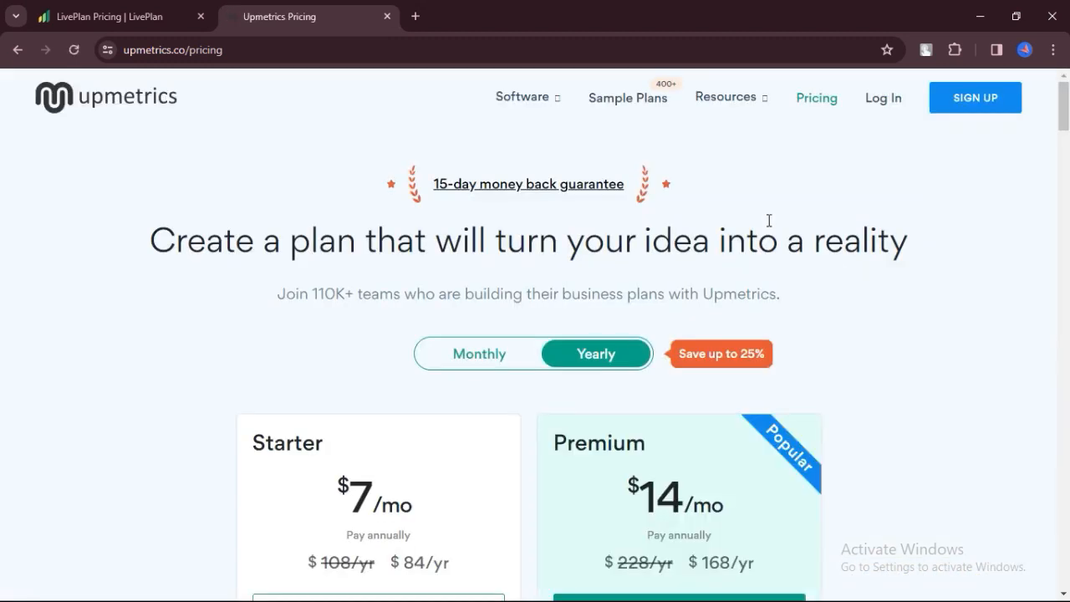
mouse_move(849, 229)
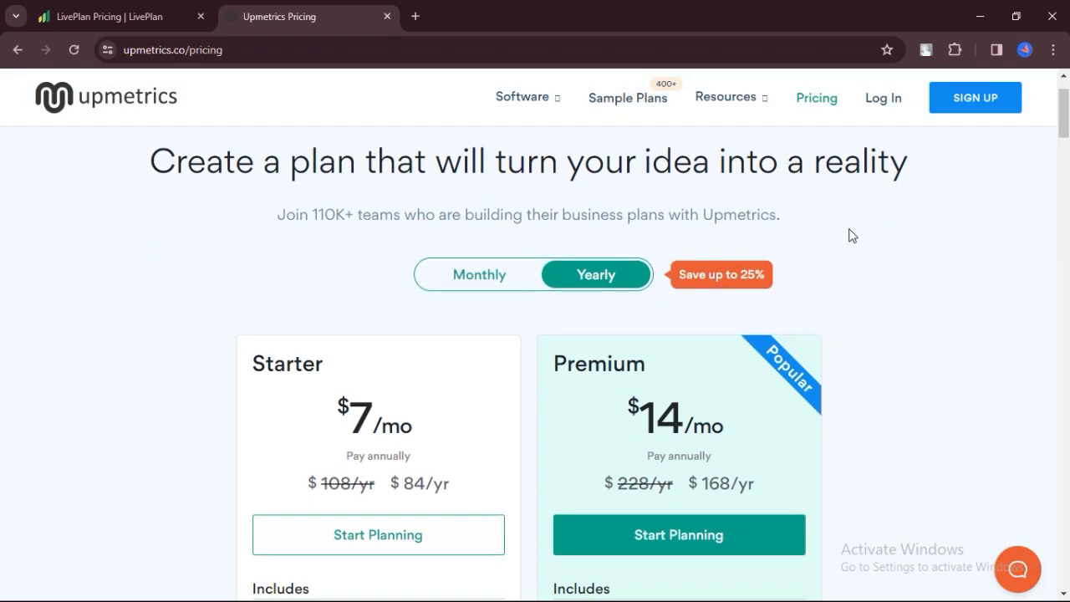
scroll(down, 3)
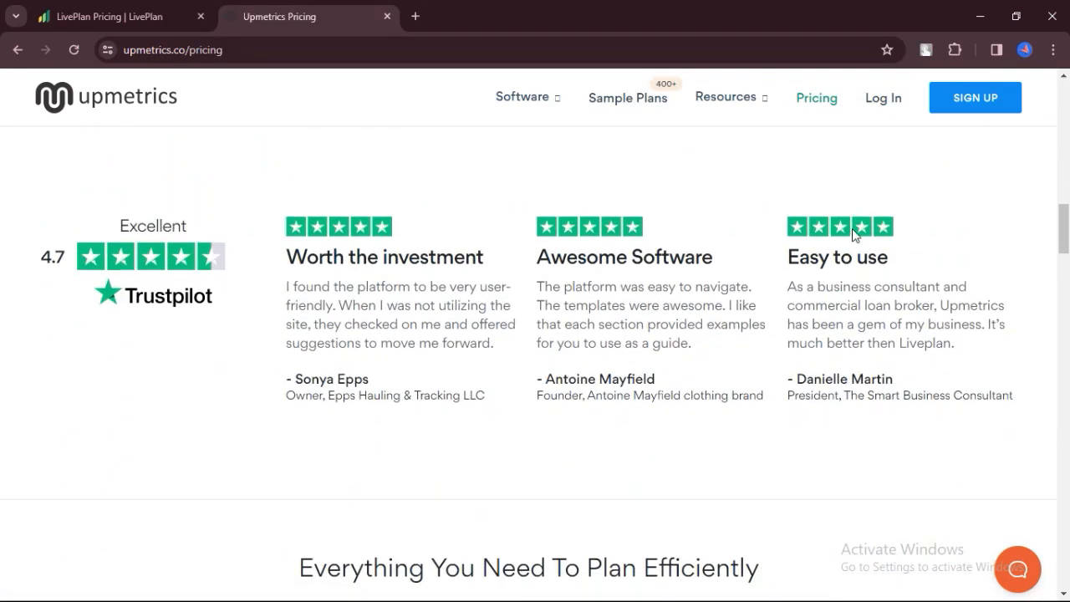
scroll(down, 3)
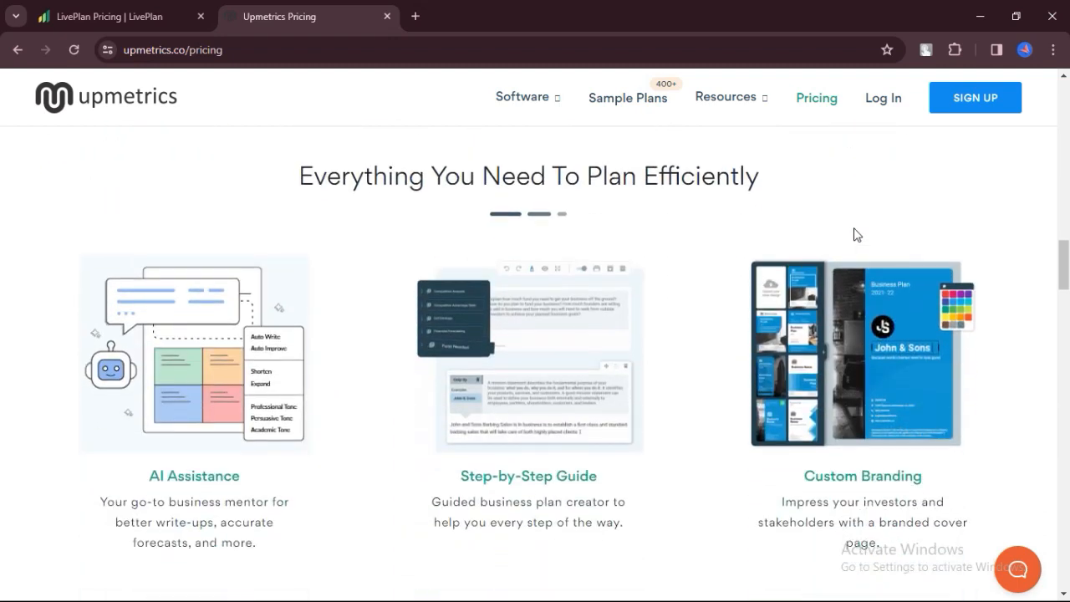
scroll(down, 3)
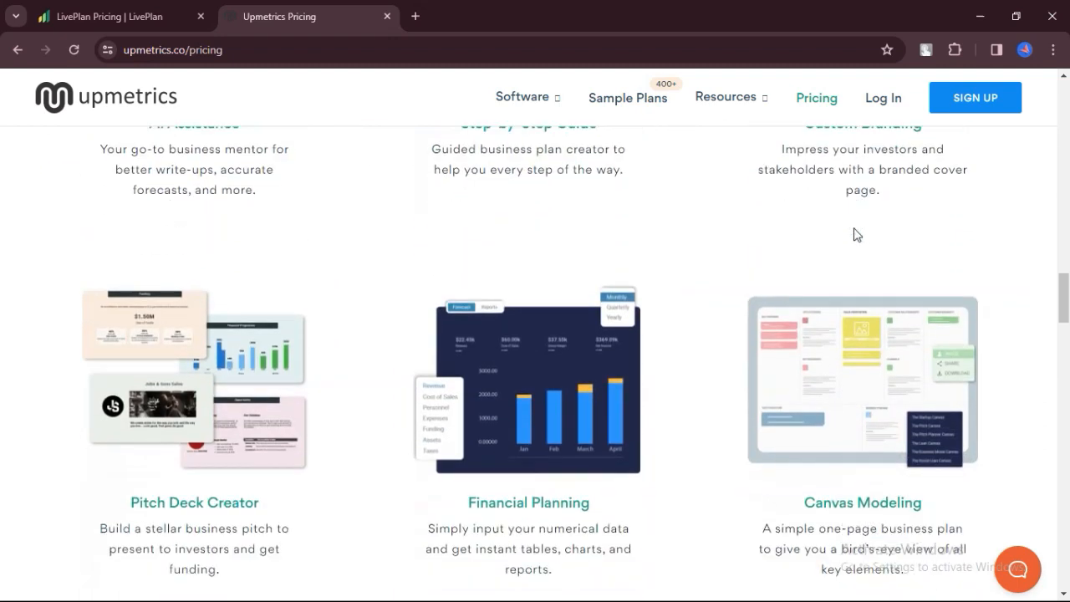
scroll(down, 3)
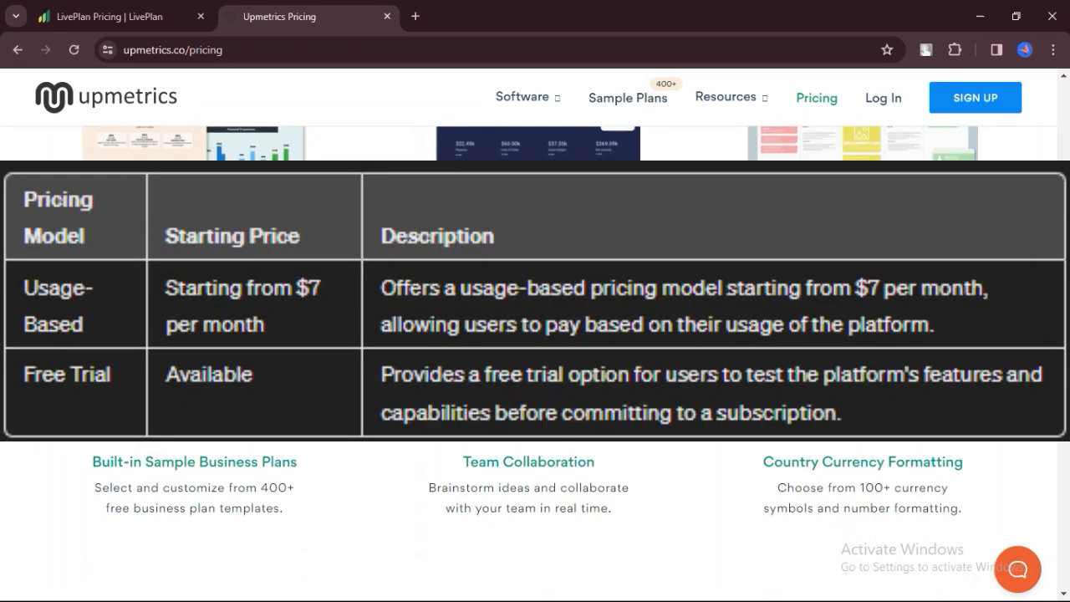
scroll(down, 3)
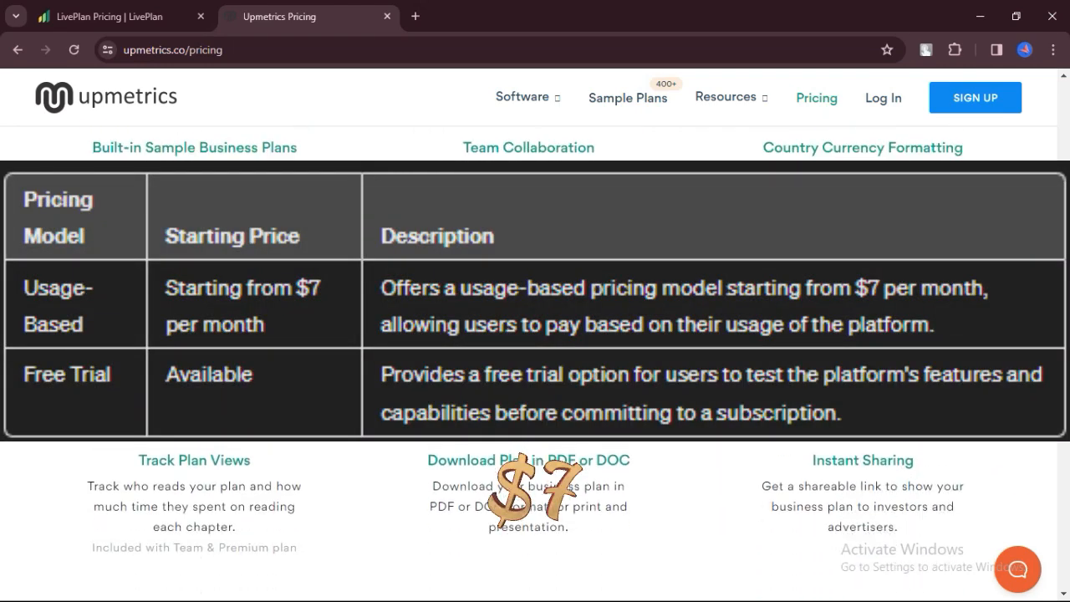
scroll(down, 3)
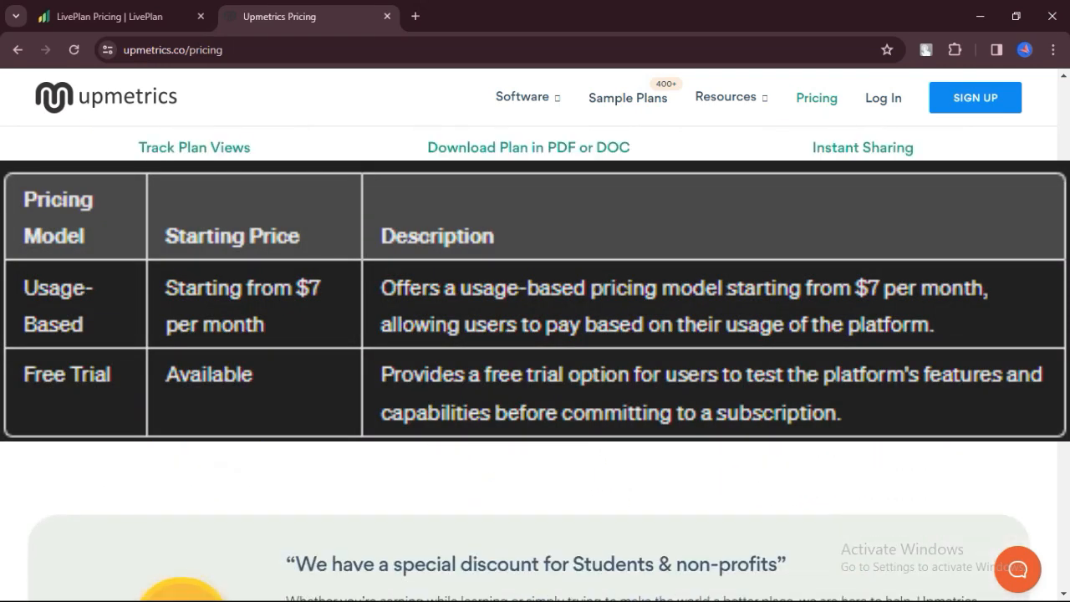
scroll(down, 3)
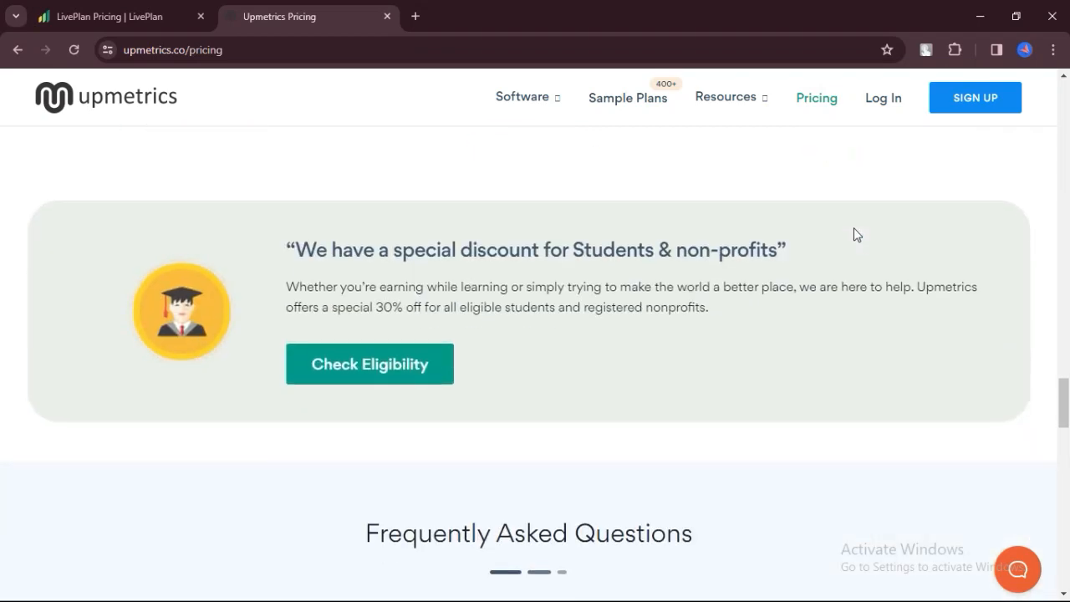
Scroll through the Upmetrics pricing FAQ, press mentions and footer
scroll(down, 3)
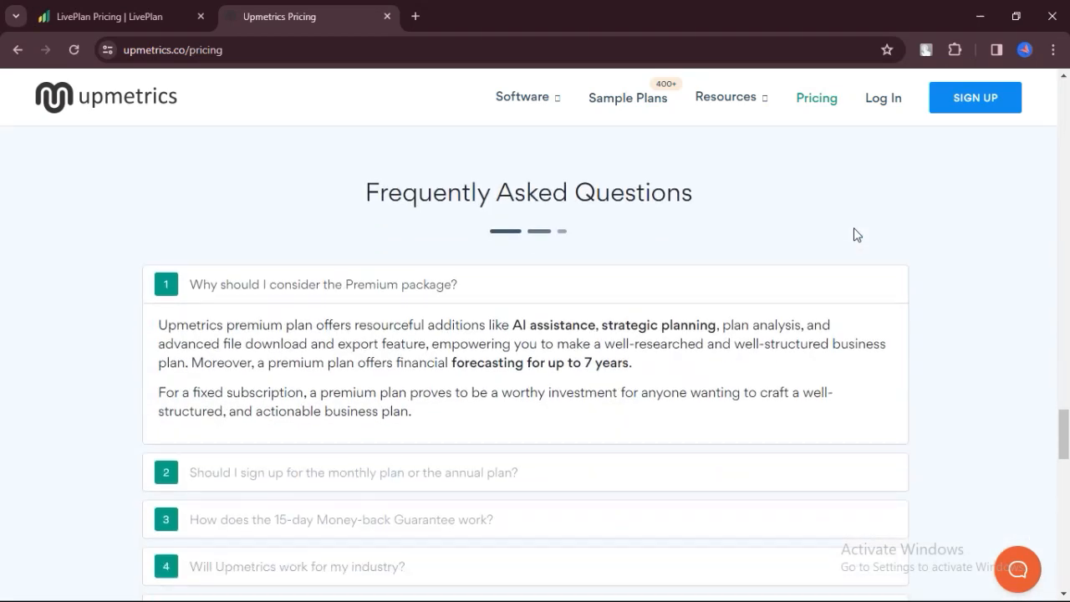
scroll(down, 3)
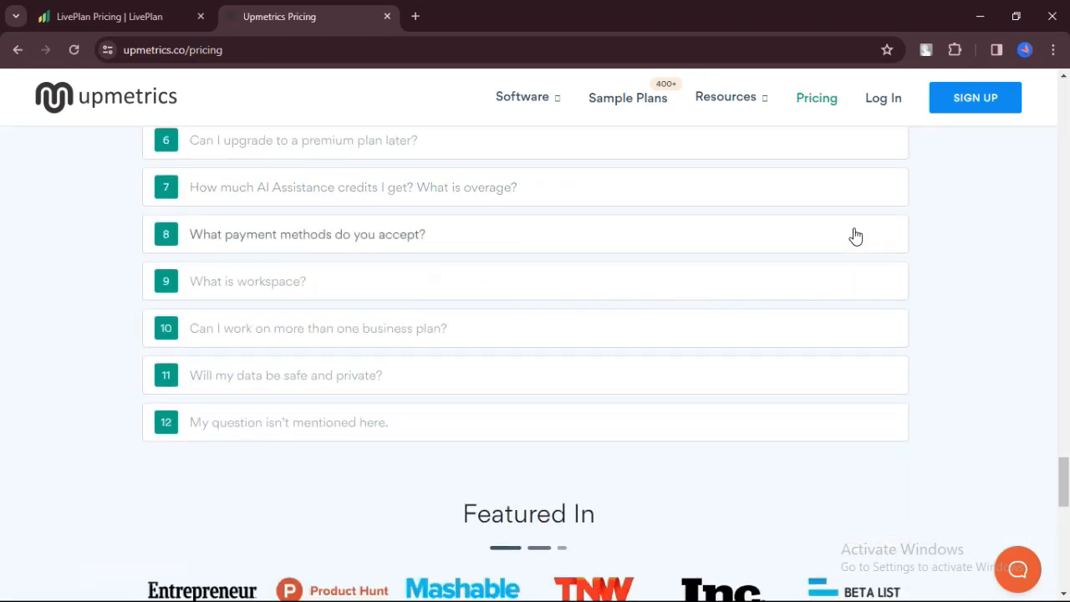
scroll(down, 3)
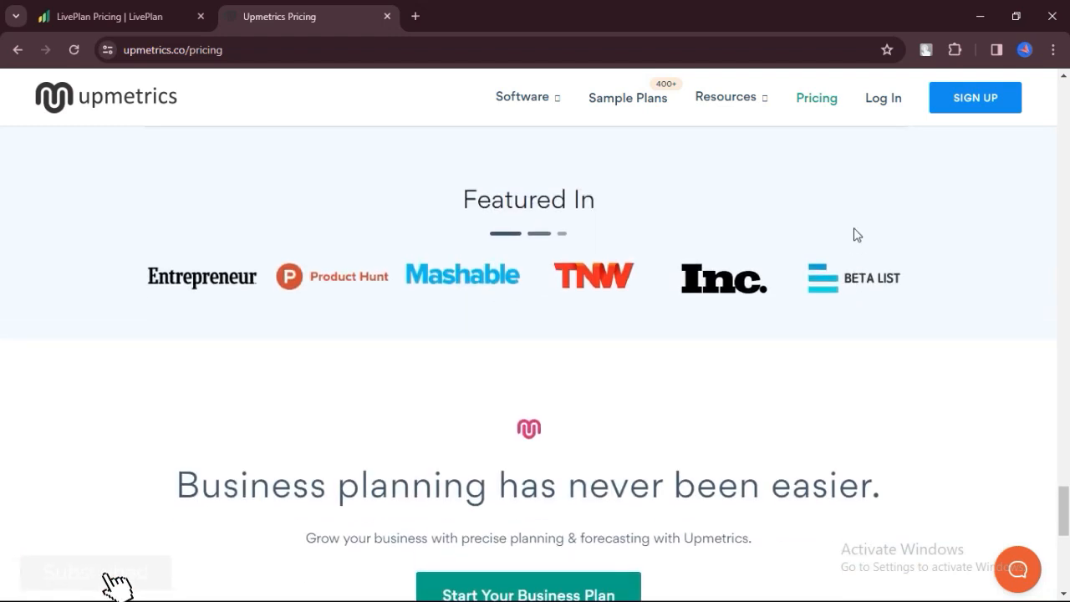
scroll(down, 3)
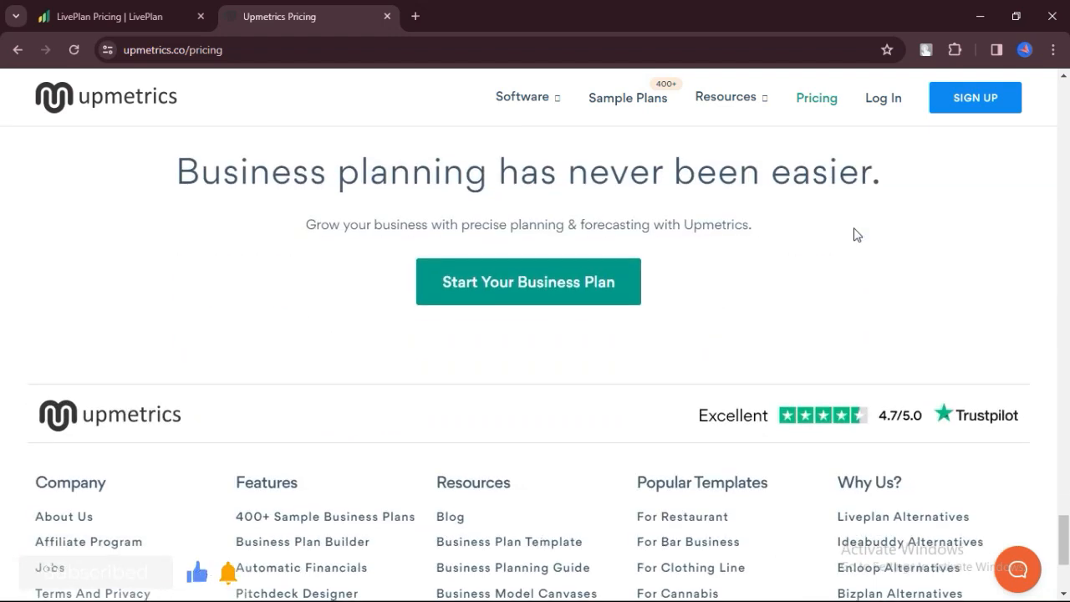
scroll(down, 3)
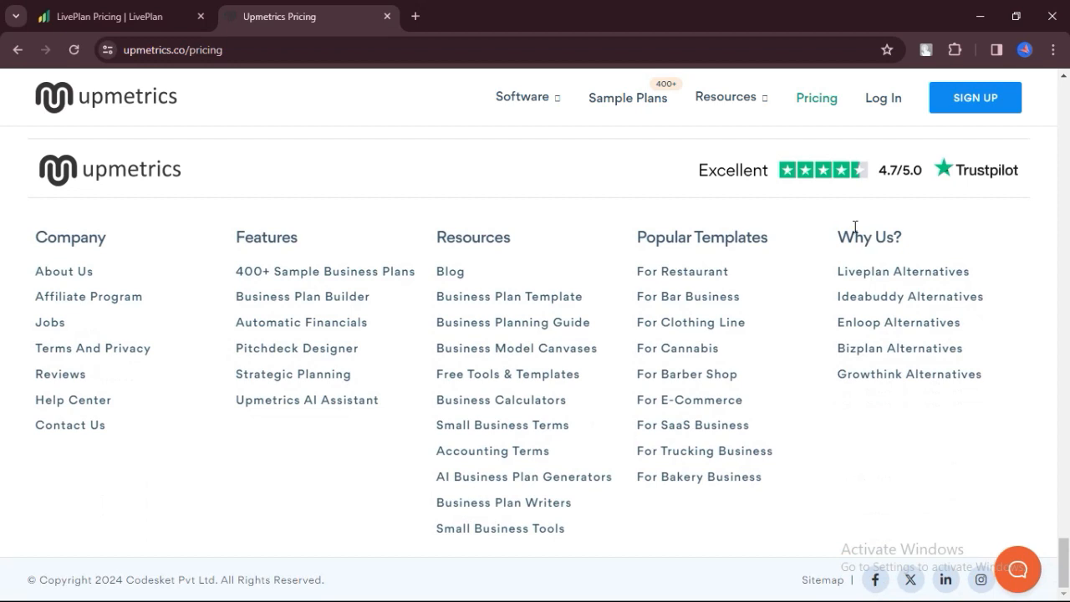
Return to the Upmetrics homepage via the logo and scroll to usage stats and features
click(107, 95)
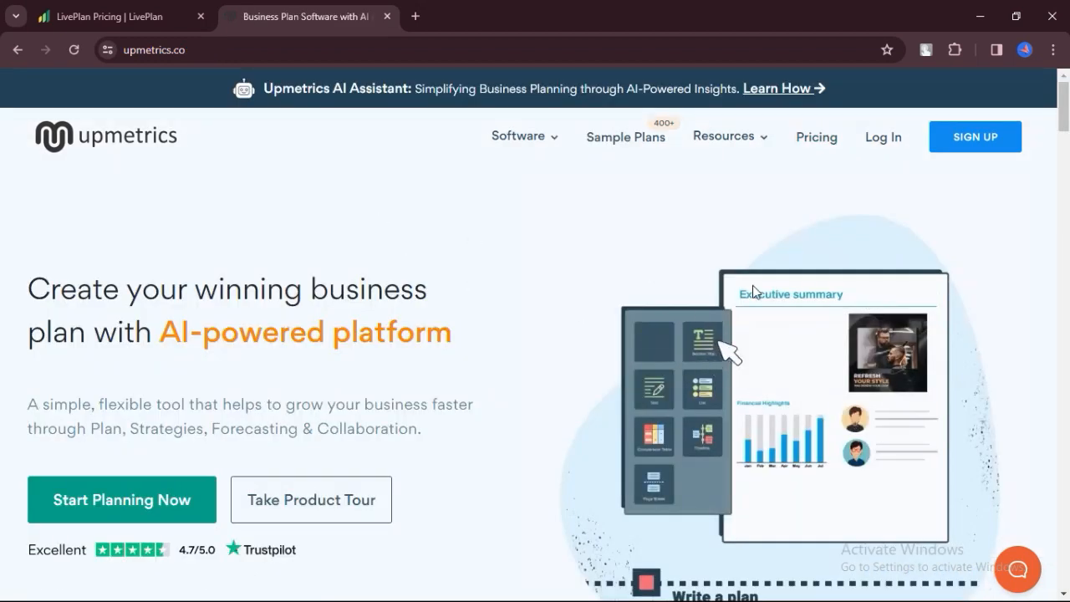
scroll(down, 3)
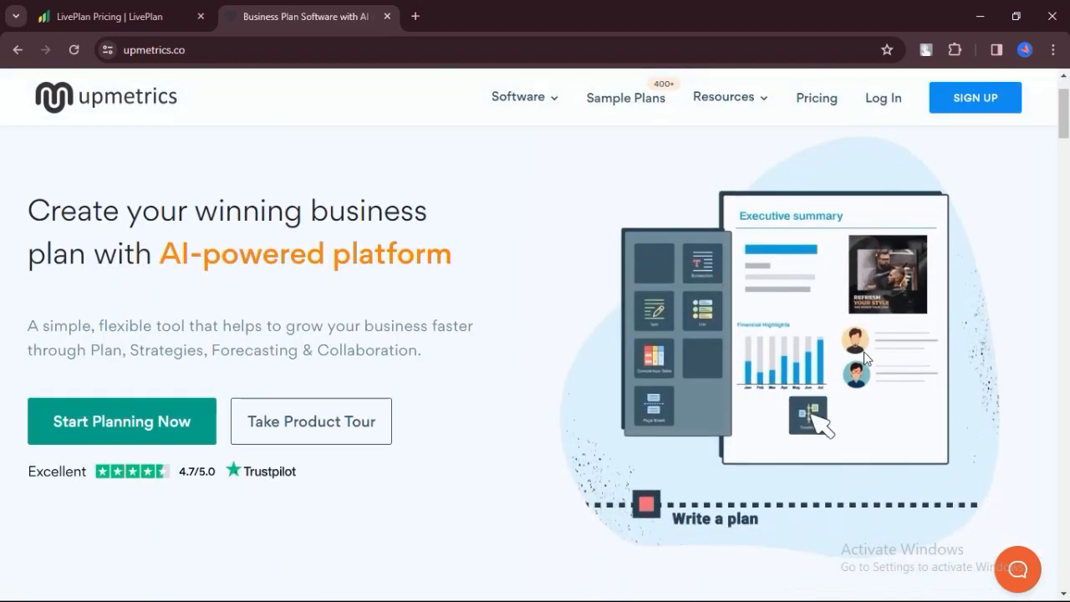
scroll(down, 3)
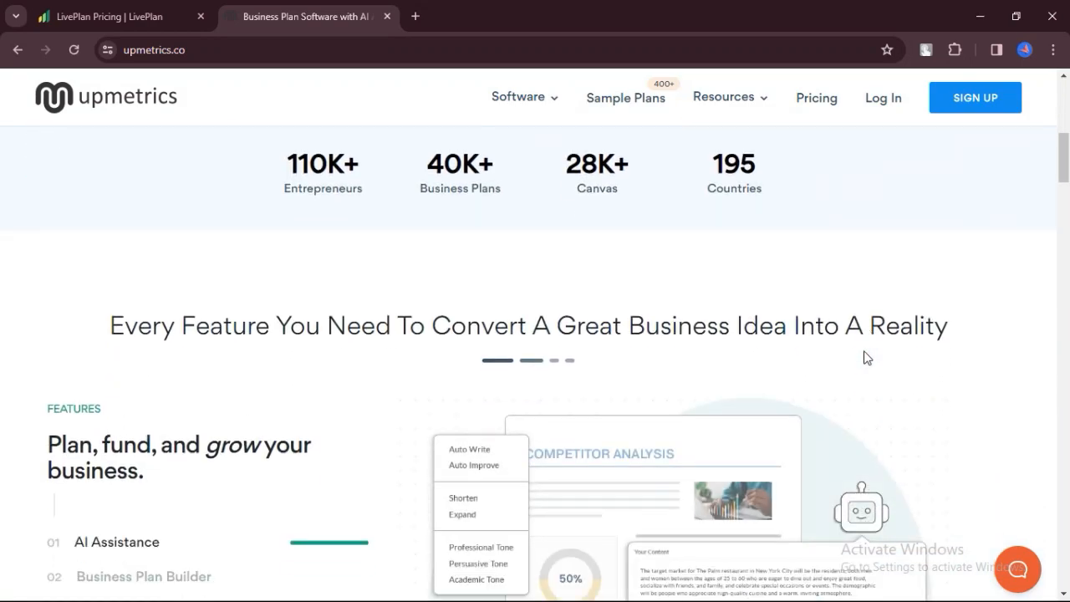